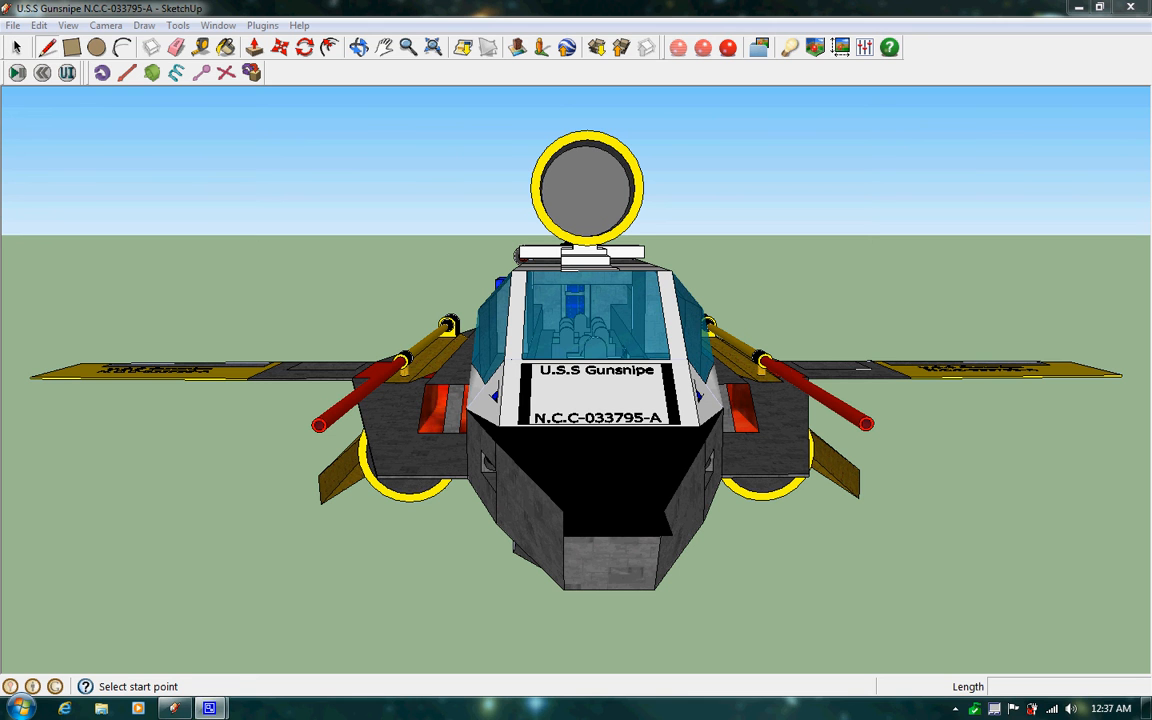
mouse_move(823, 310)
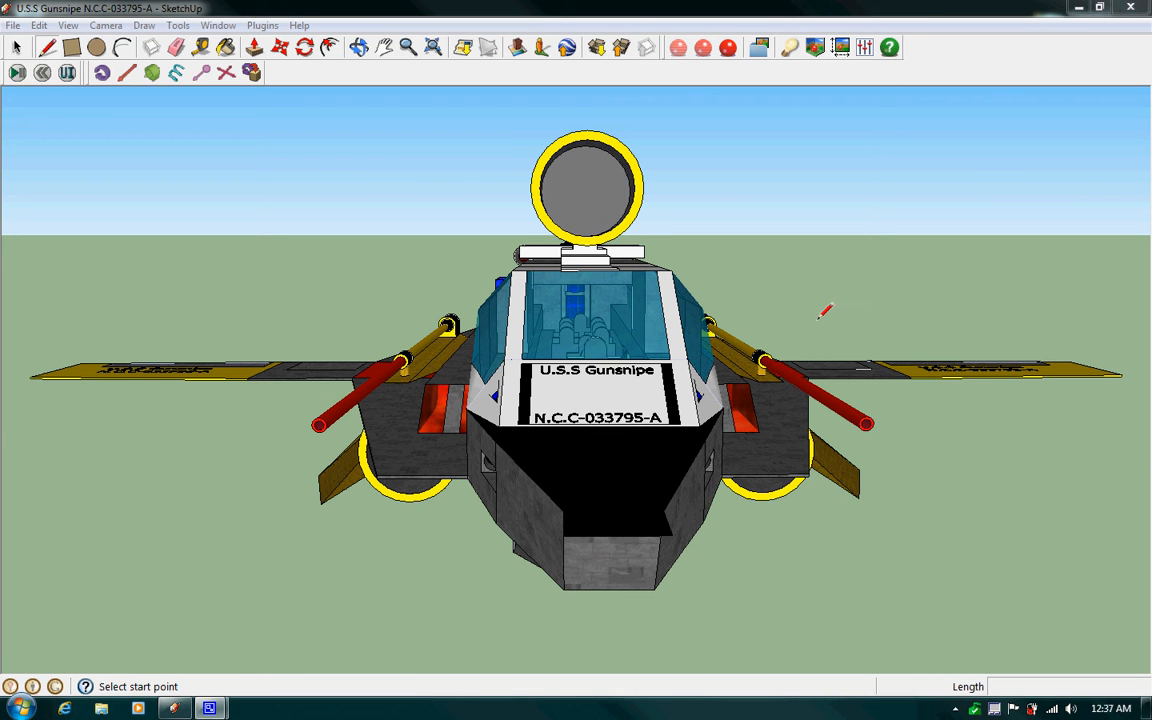
mouse_move(485, 105)
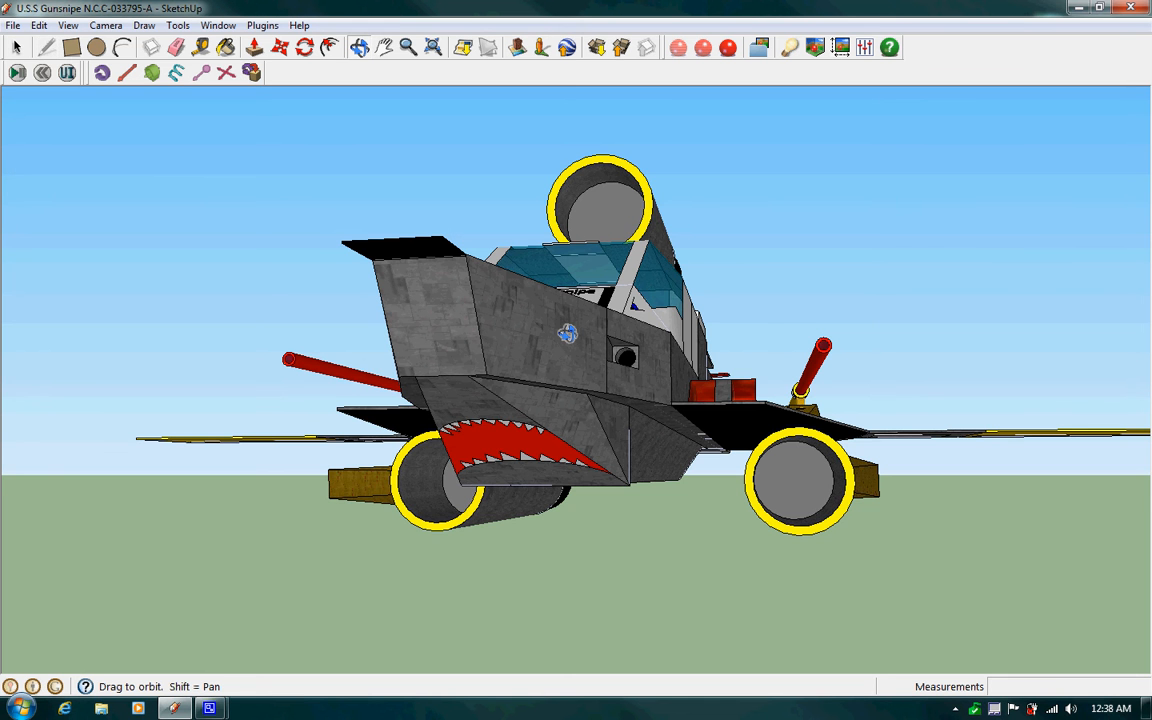
Orbit around the nose from above and both sides, then level on the front cockpit plate
drag(567, 333, 715, 515)
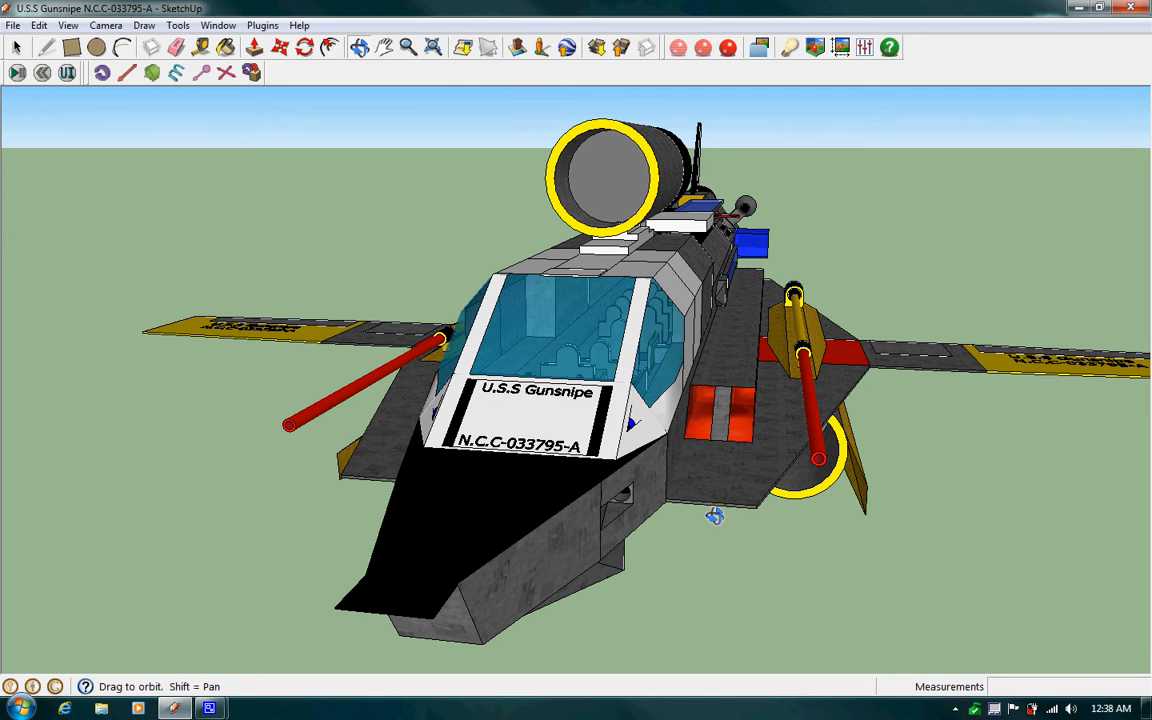
mouse_move(686, 553)
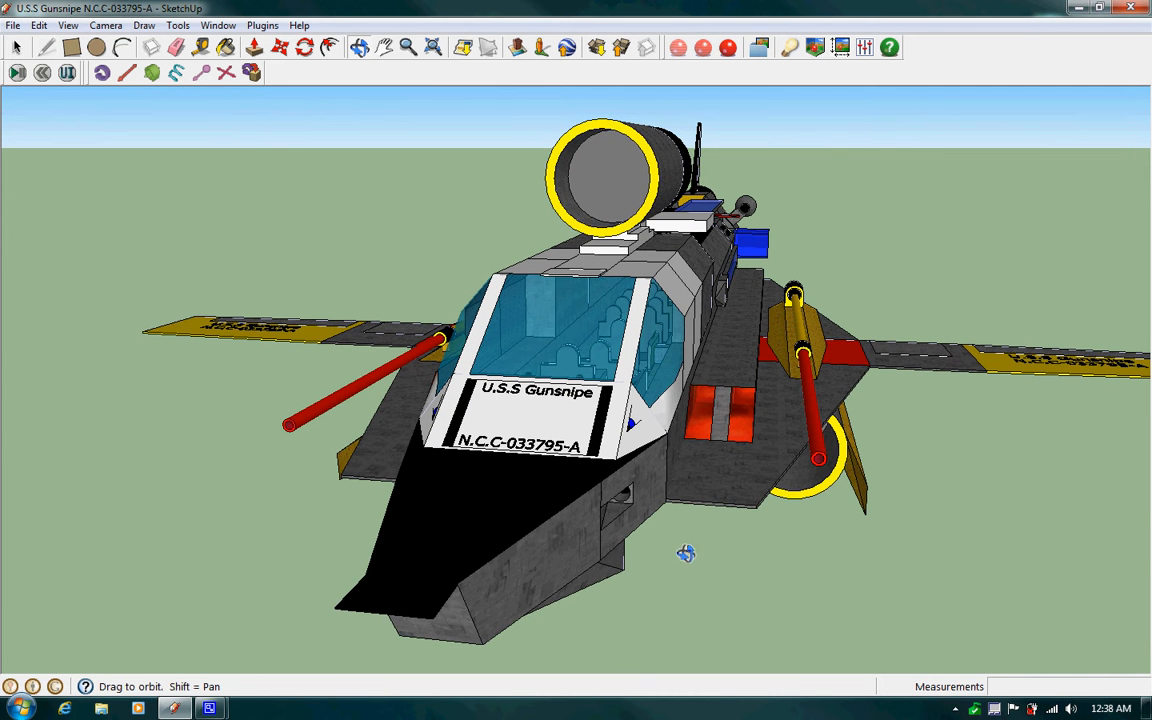
mouse_move(715, 334)
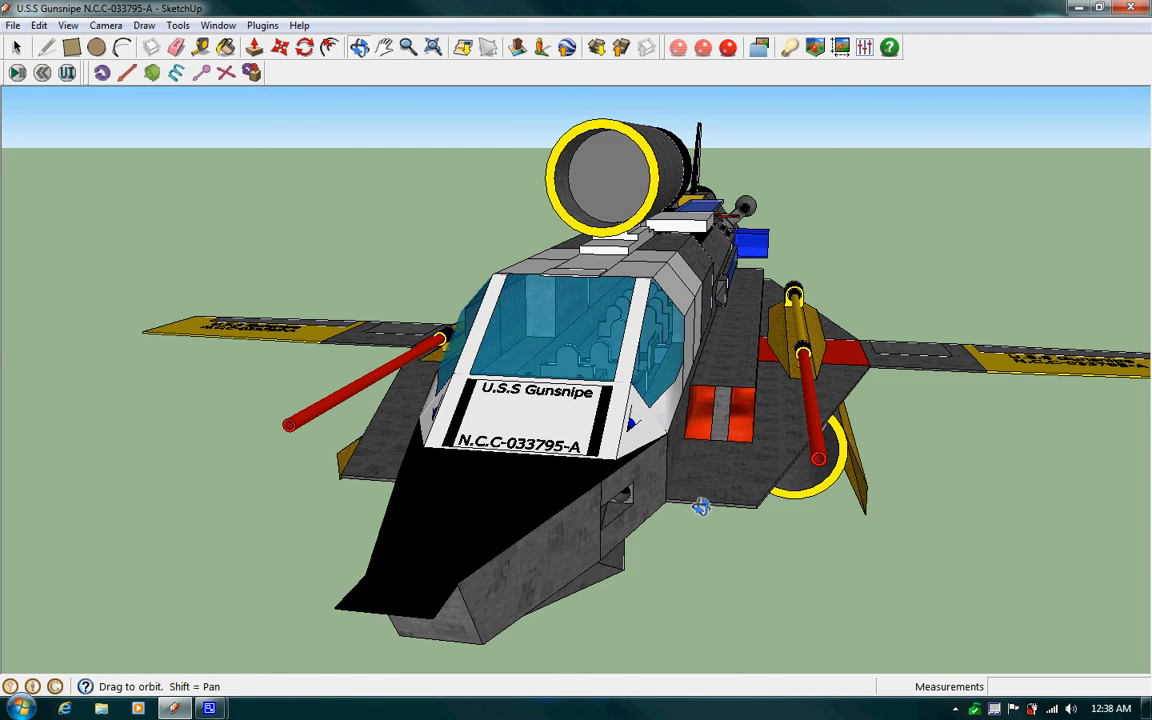
drag(700, 500, 830, 528)
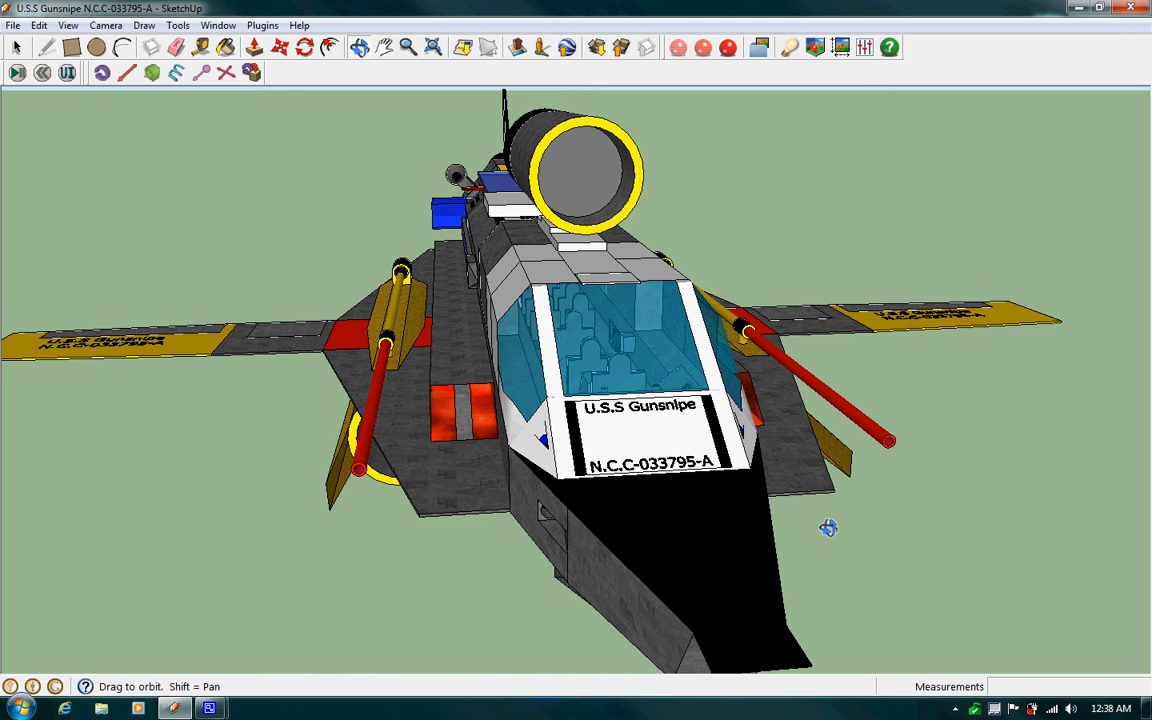
drag(828, 528, 822, 482)
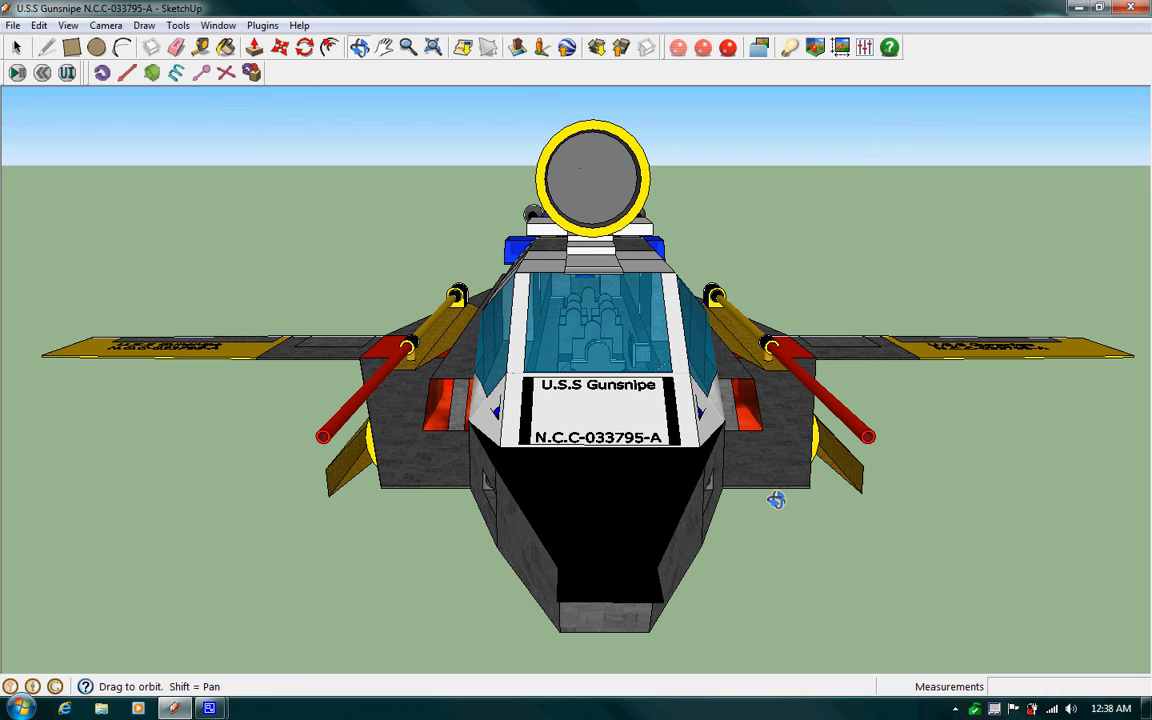
Orbit upward to look down over the cockpit, side cannon and blue stripes
drag(777, 500, 745, 360)
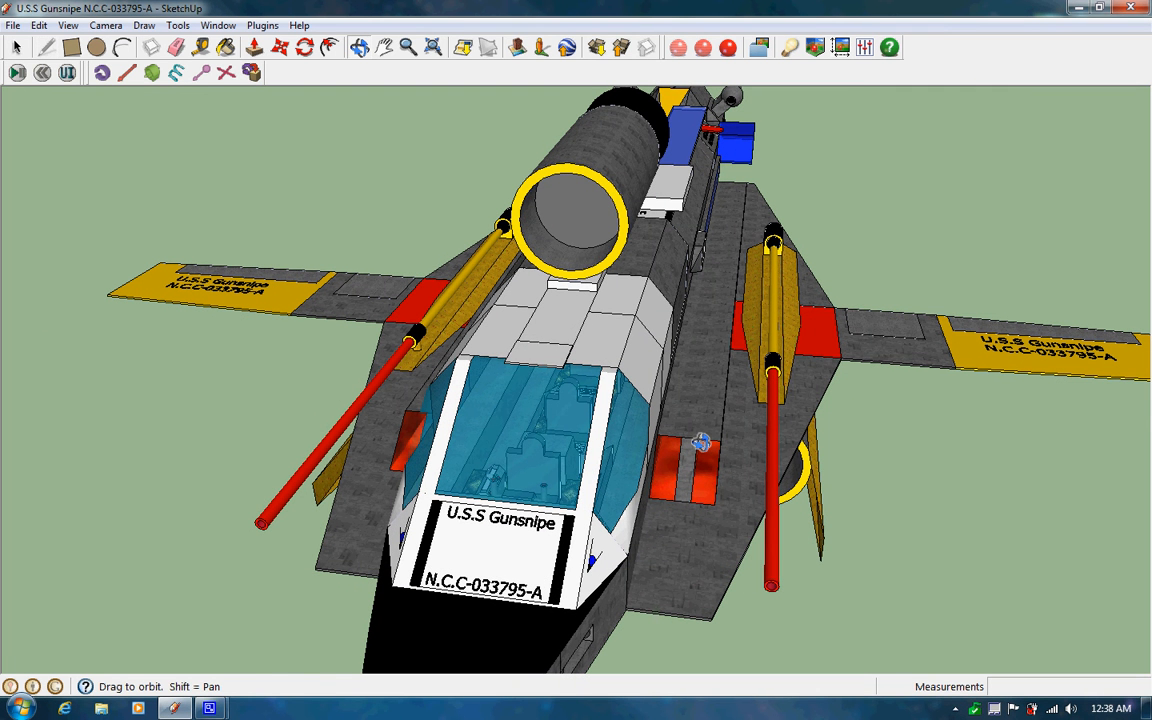
mouse_move(834, 408)
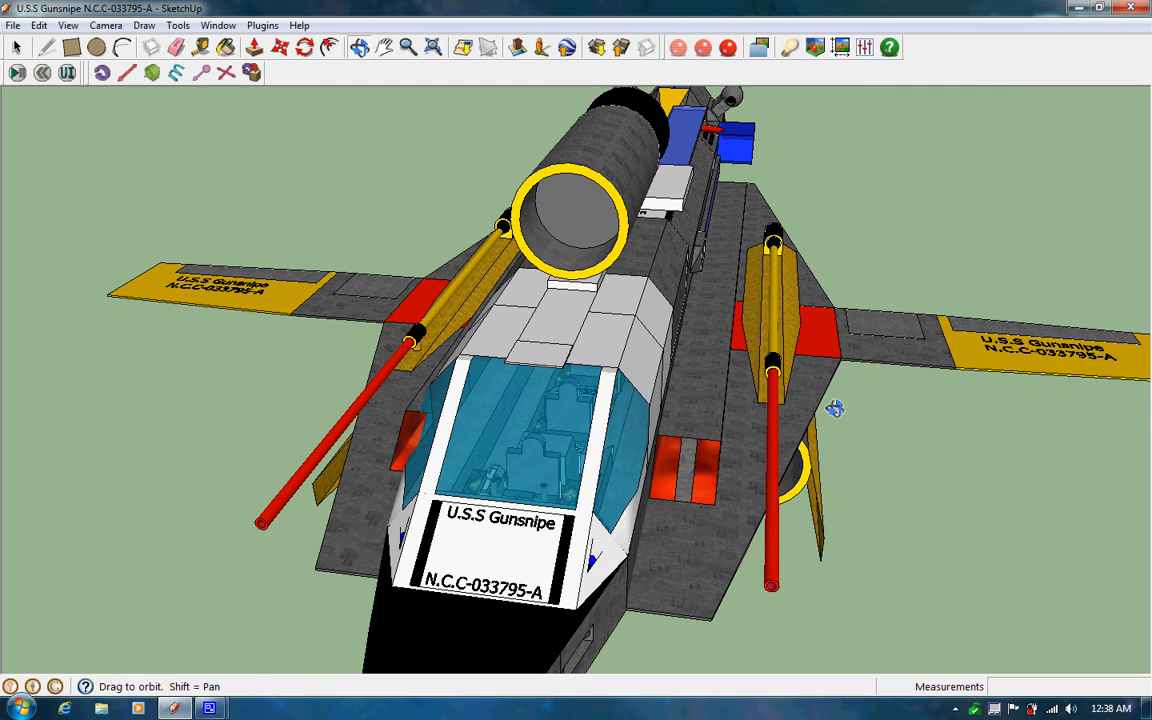
mouse_move(382, 470)
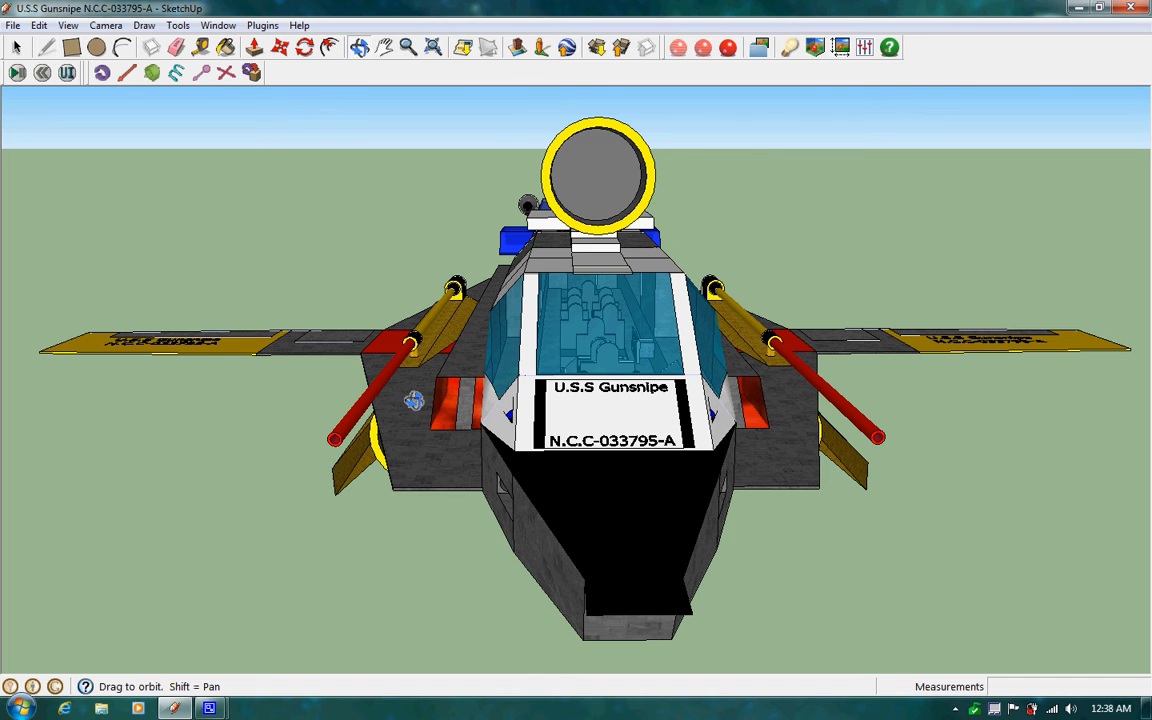
mouse_move(409, 457)
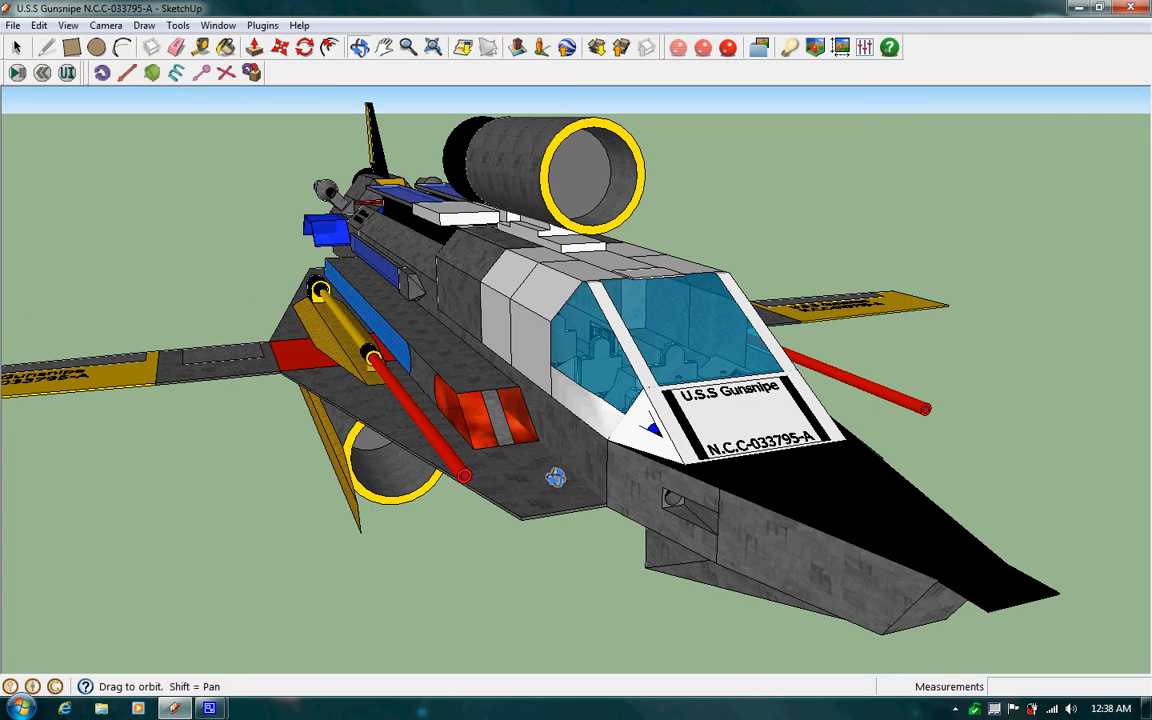
Orbit over the top so both wings' U.S.S Gunsnipe lettering is readable
drag(557, 477, 660, 498)
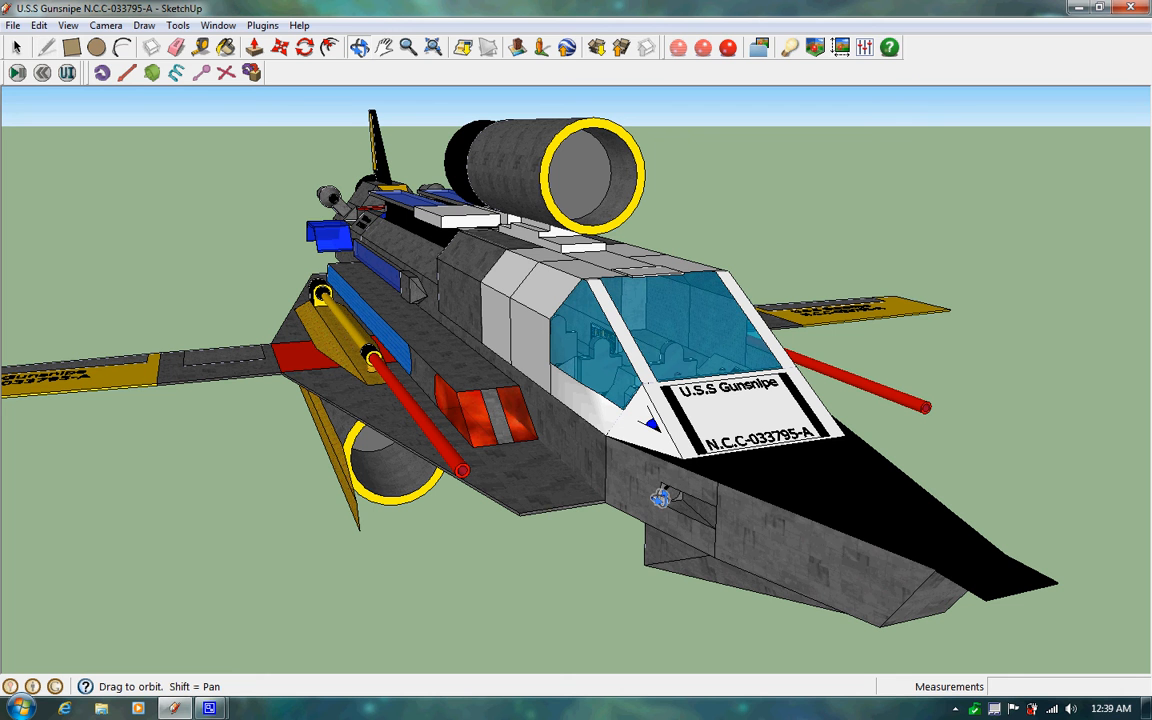
mouse_move(653, 521)
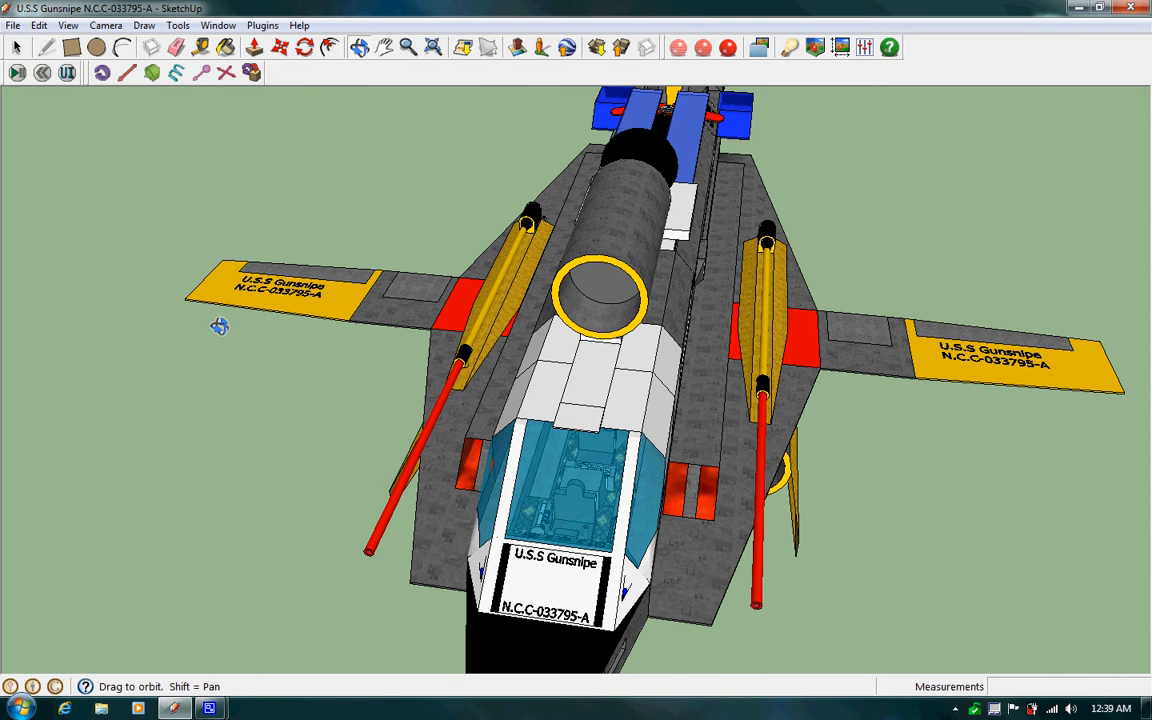
mouse_move(283, 339)
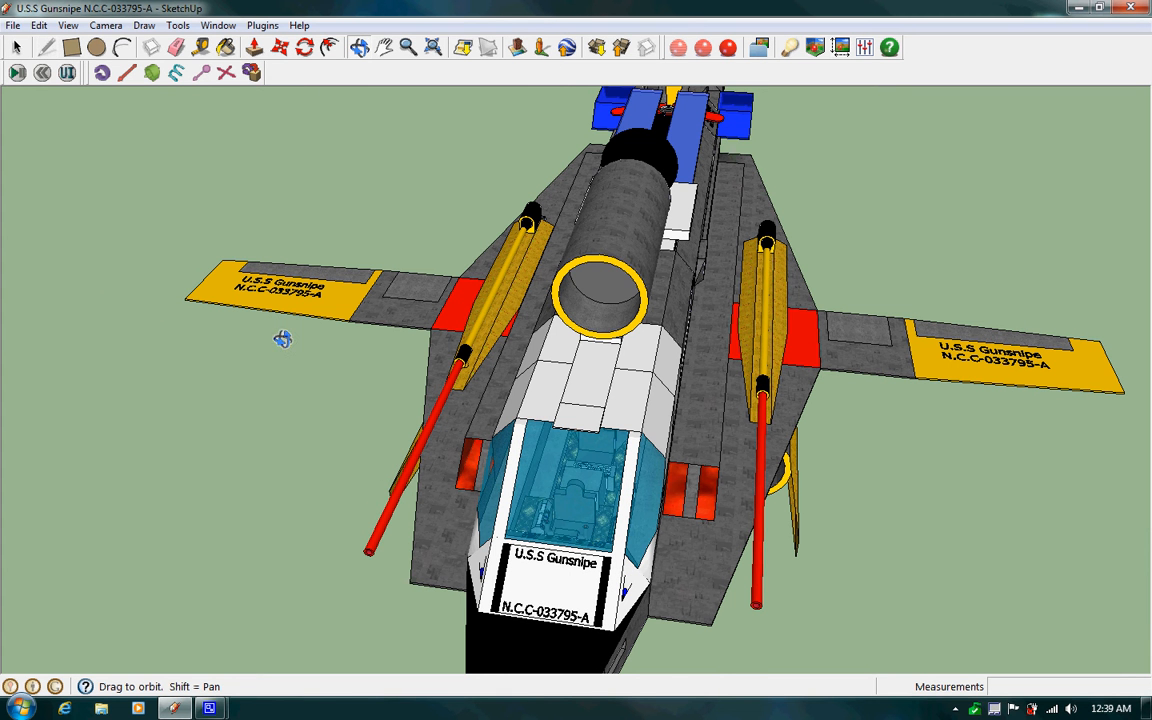
mouse_move(453, 362)
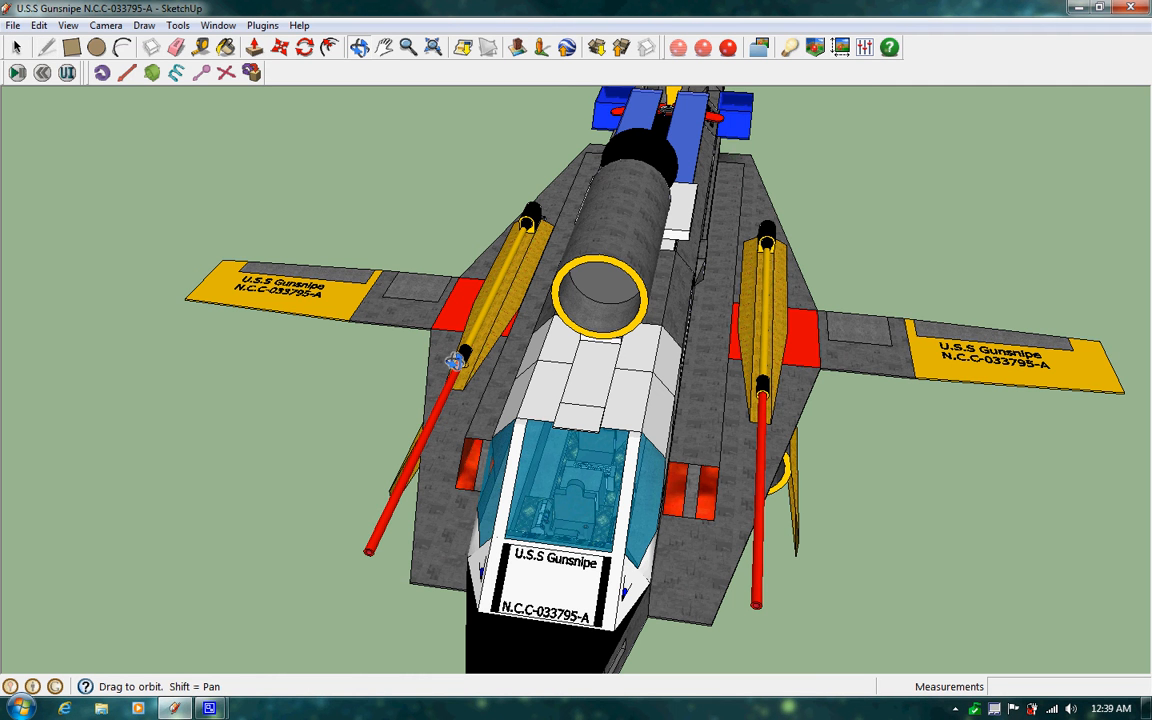
mouse_move(760, 325)
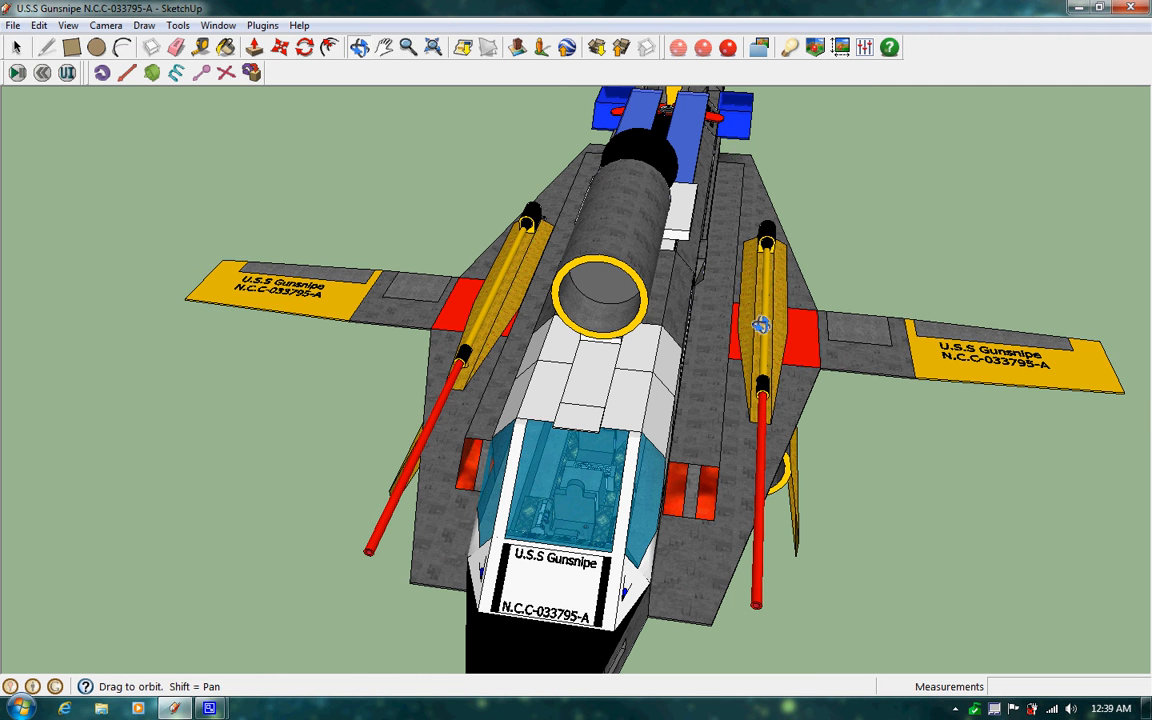
Orbit to the rear and level on the shark-mouth tail and yellow-ringed engines
drag(760, 325, 775, 199)
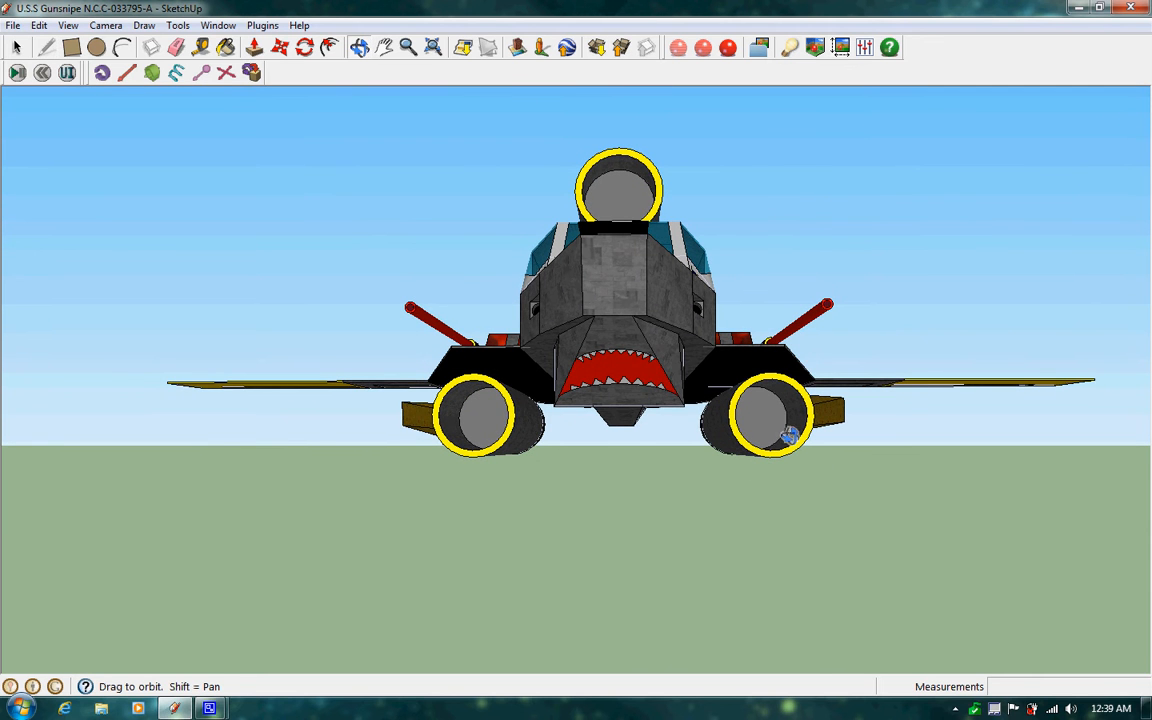
drag(788, 433, 404, 479)
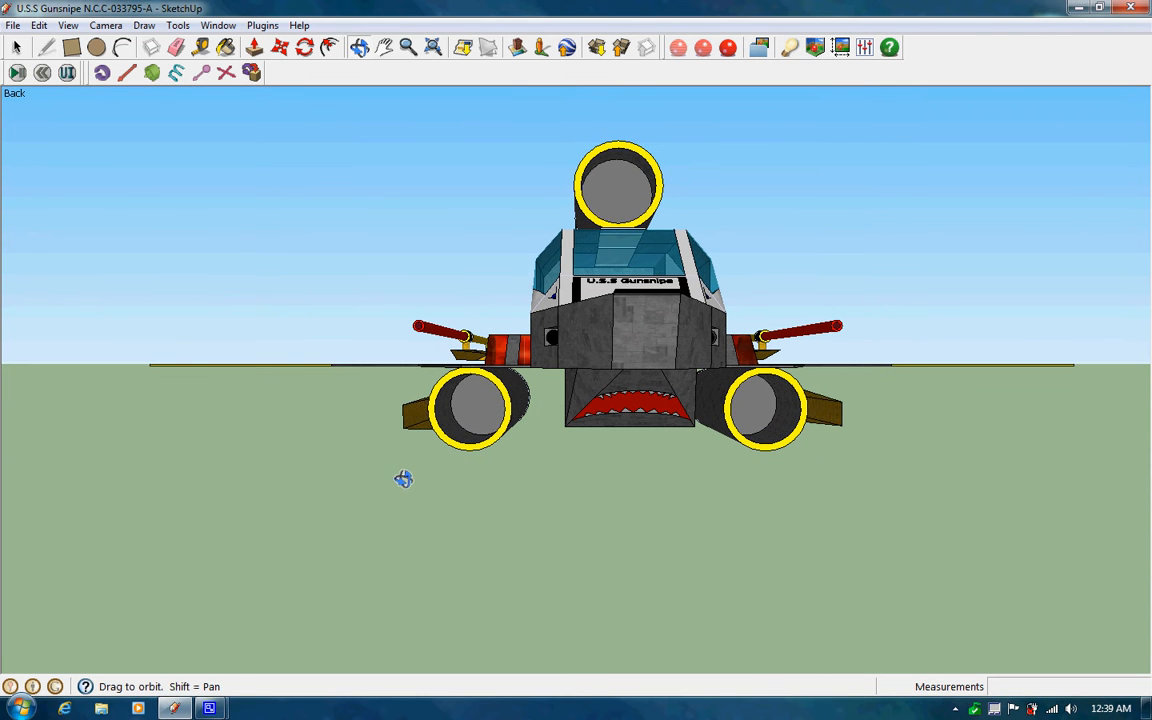
mouse_move(513, 388)
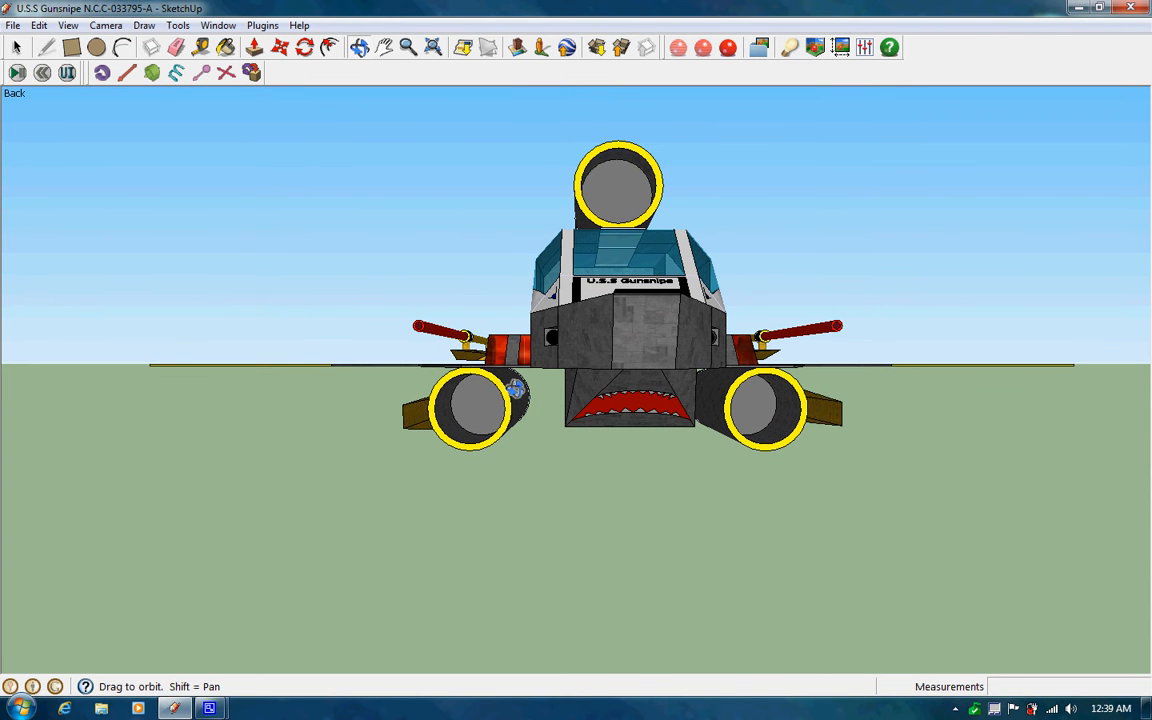
mouse_move(465, 447)
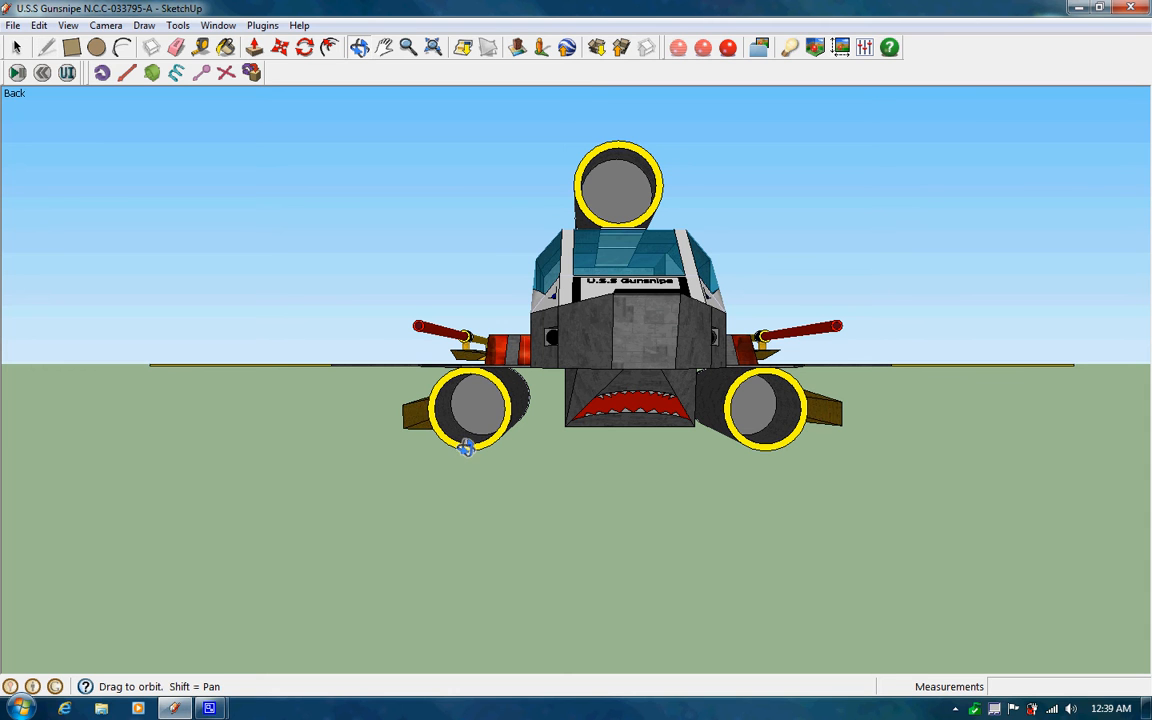
mouse_move(495, 421)
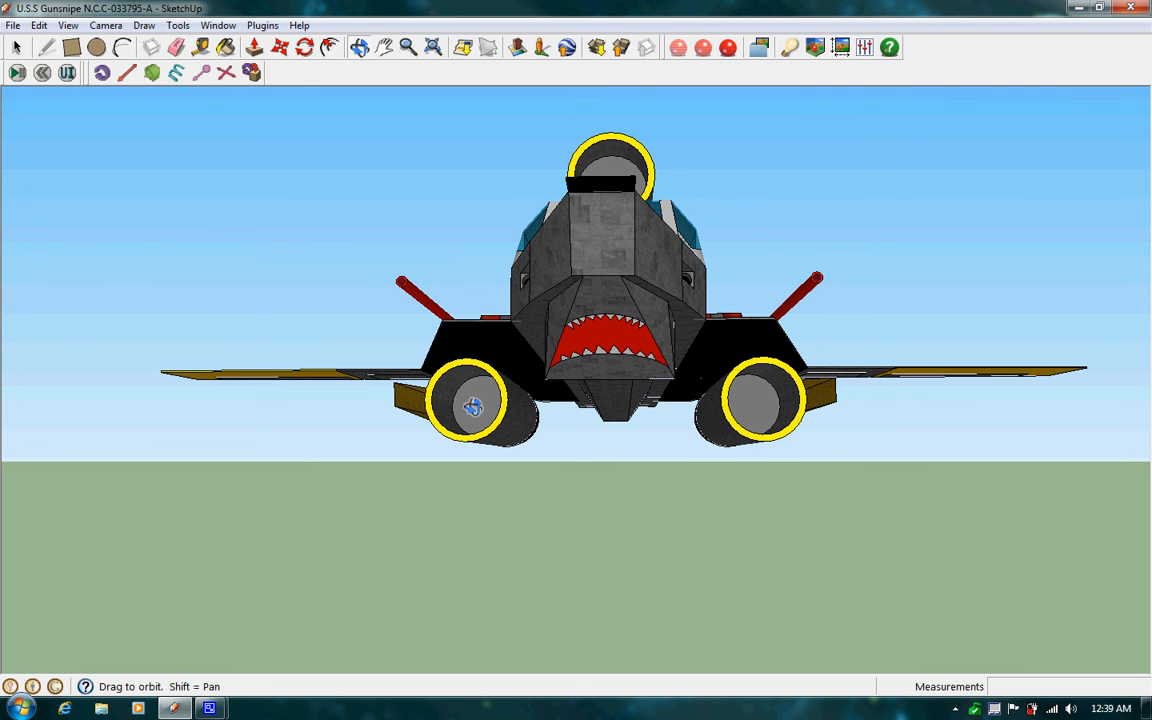
mouse_move(497, 418)
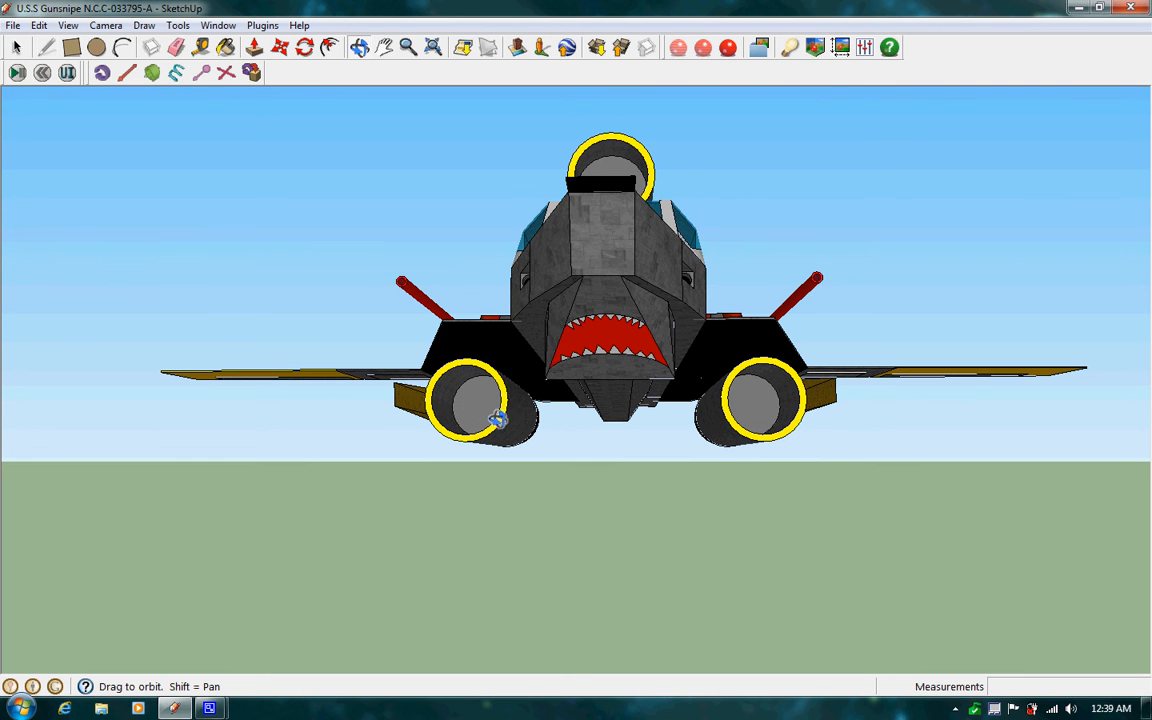
Orbit close along the side, showing the blue canopy, white hull panels and red cannon
drag(490, 410, 500, 506)
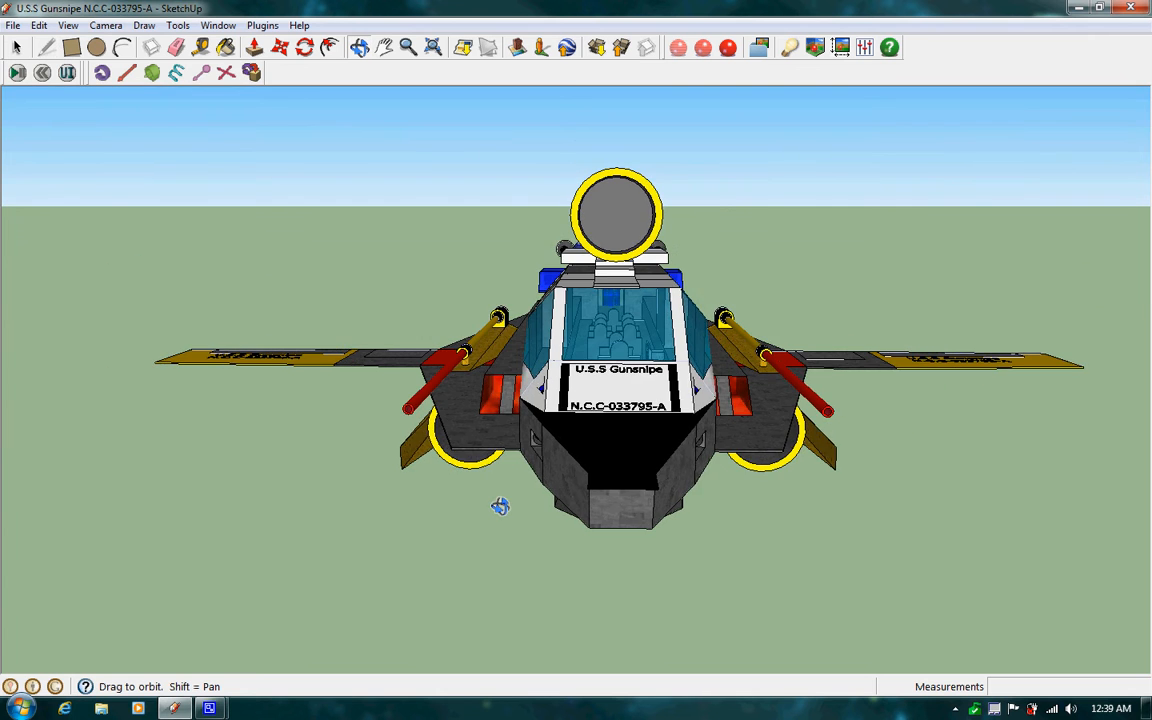
drag(500, 506, 285, 423)
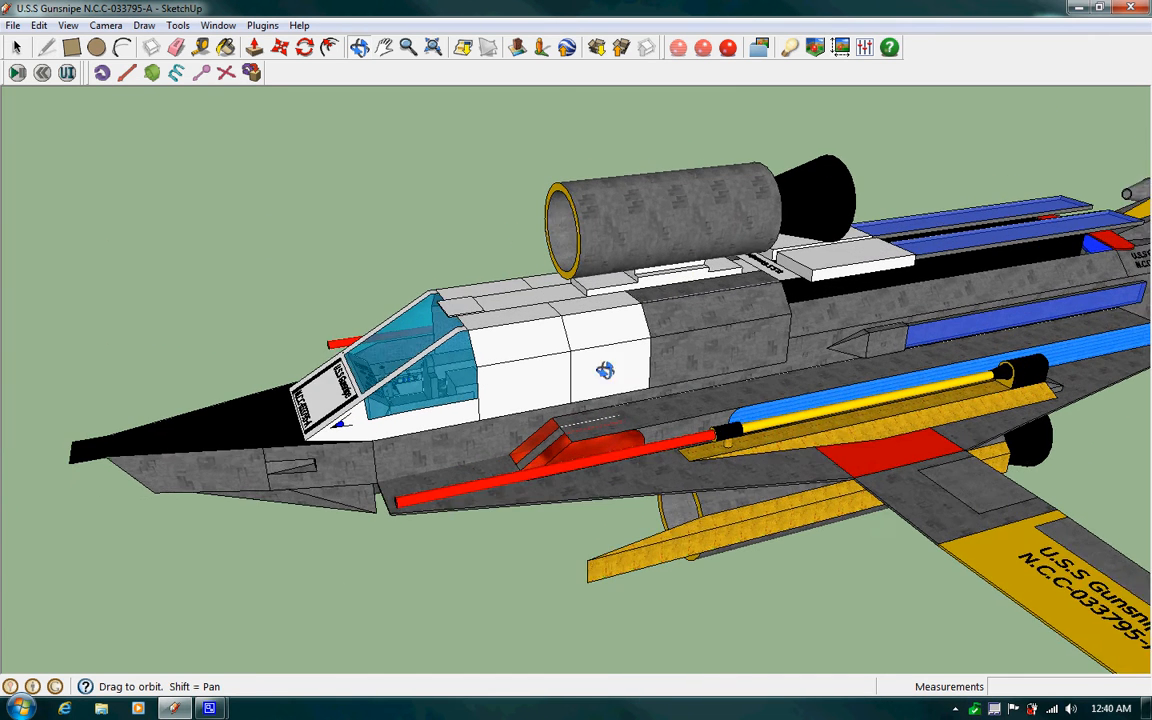
drag(600, 370, 650, 290)
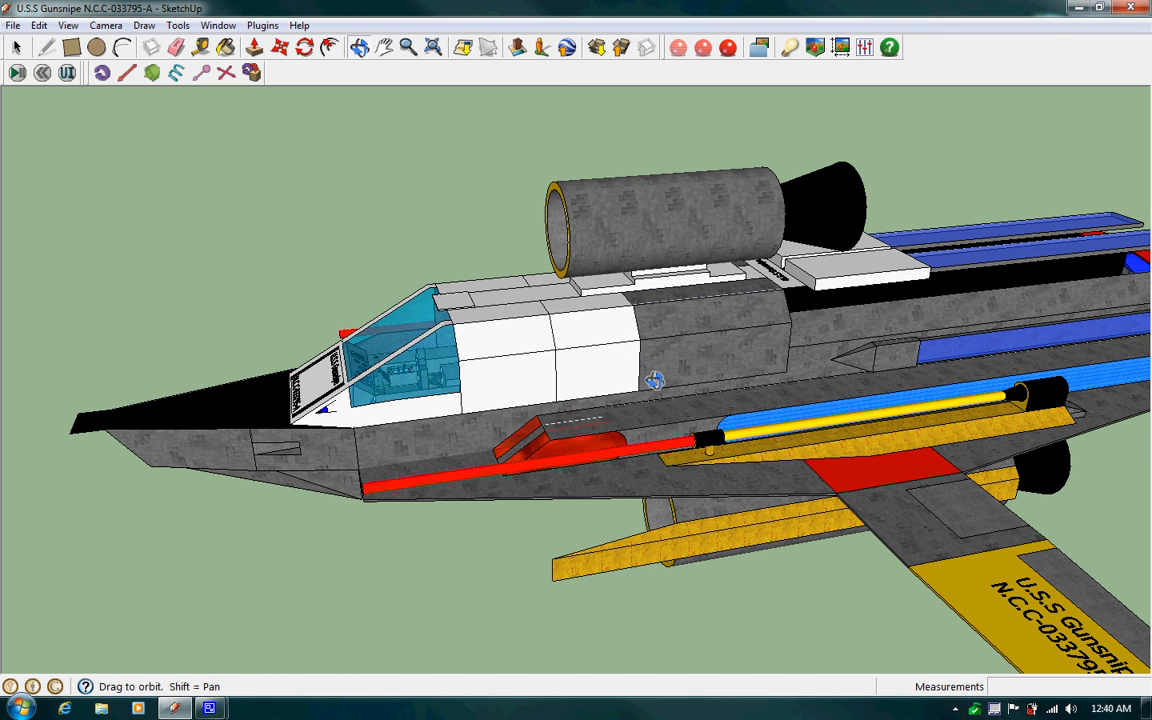
Orbit to the rear upper hull with the N.C.C-033795-A lettering and yellow muzzle
drag(655, 380, 800, 465)
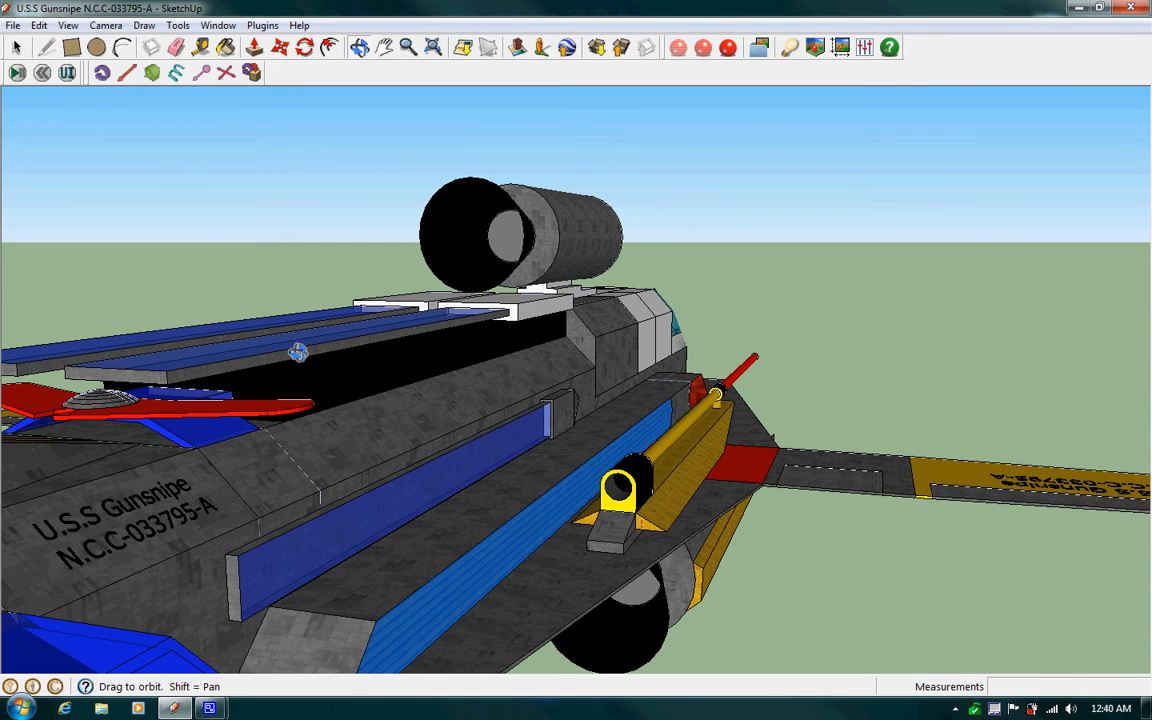
mouse_move(590, 495)
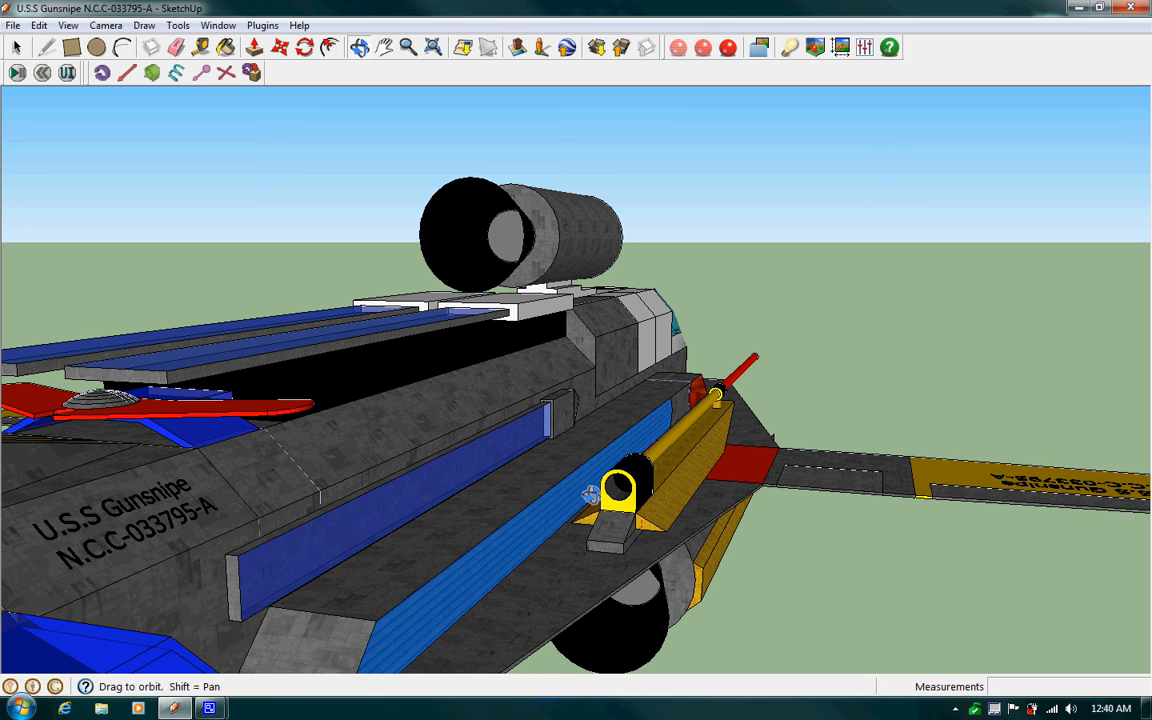
mouse_move(568, 421)
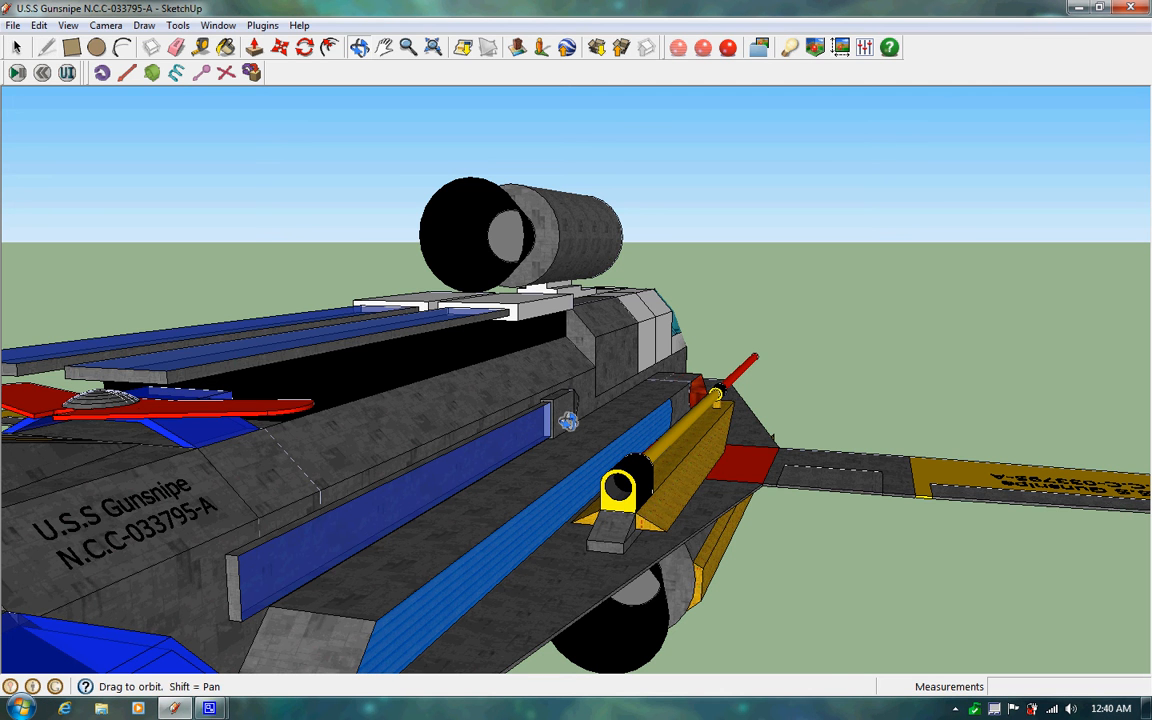
mouse_move(565, 443)
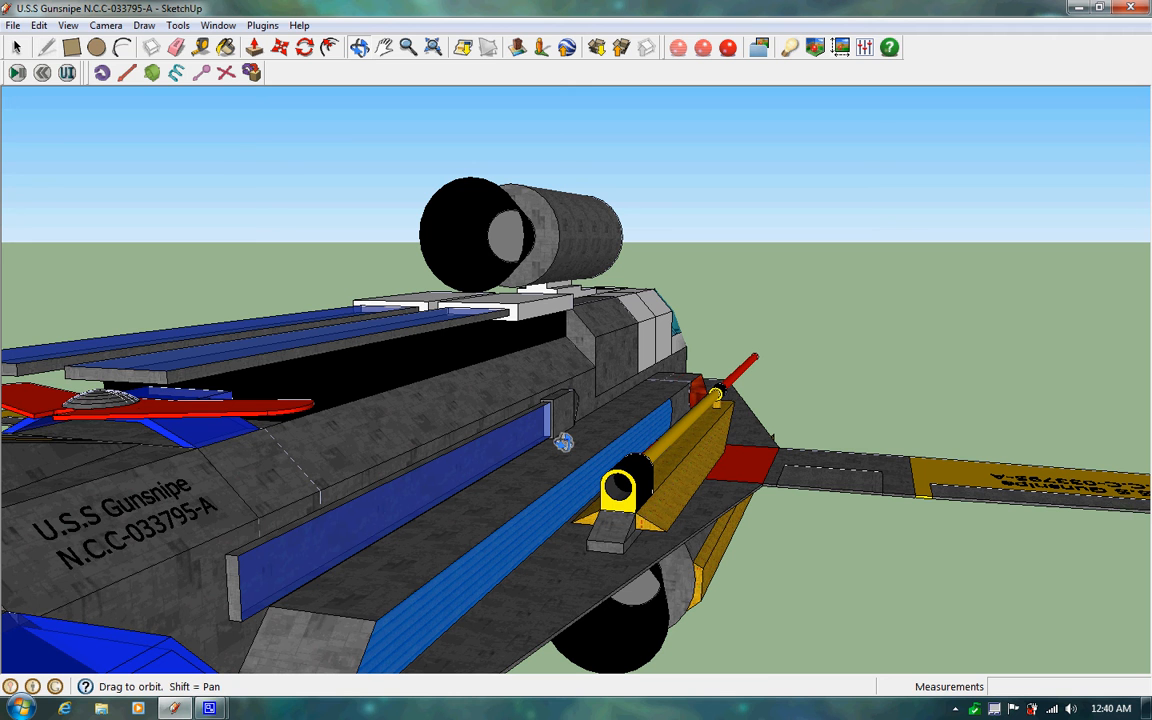
mouse_move(722, 360)
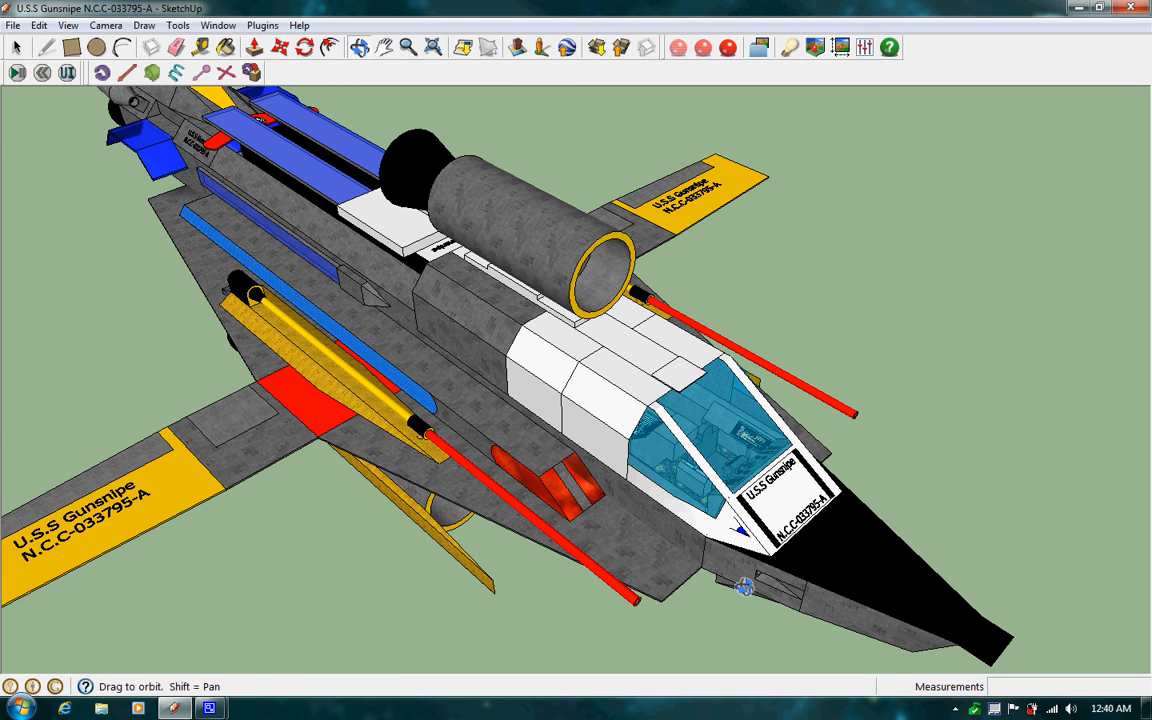
mouse_move(600, 463)
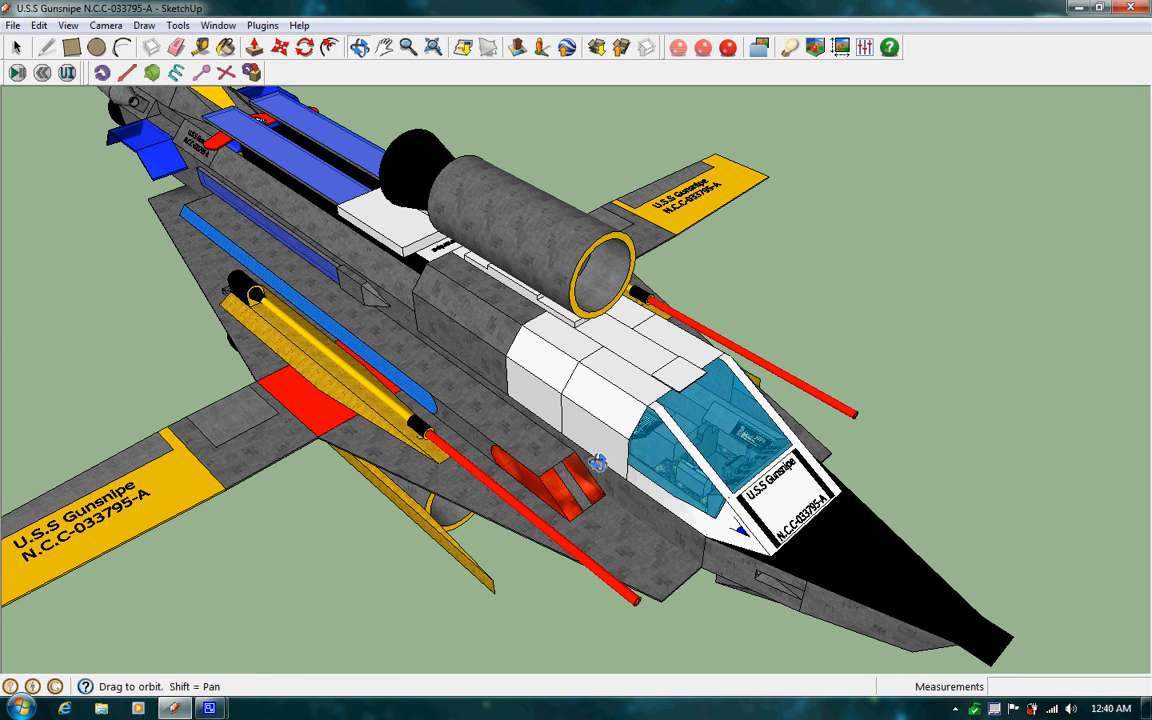
mouse_move(438, 448)
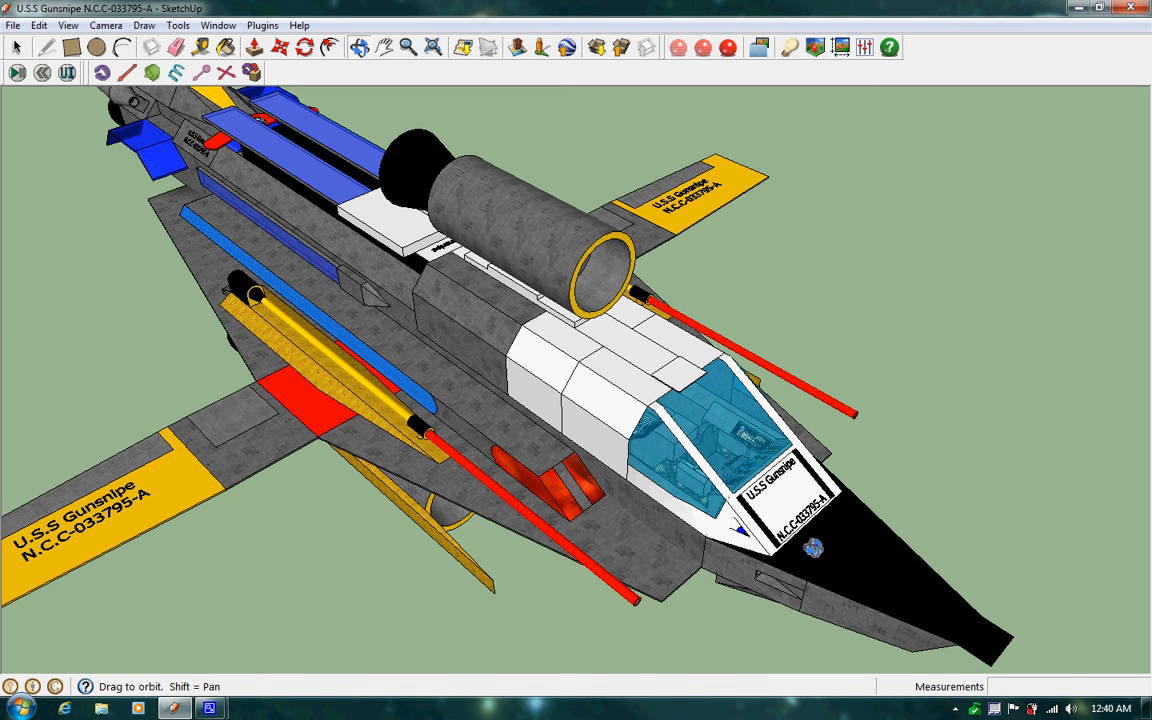
mouse_move(705, 487)
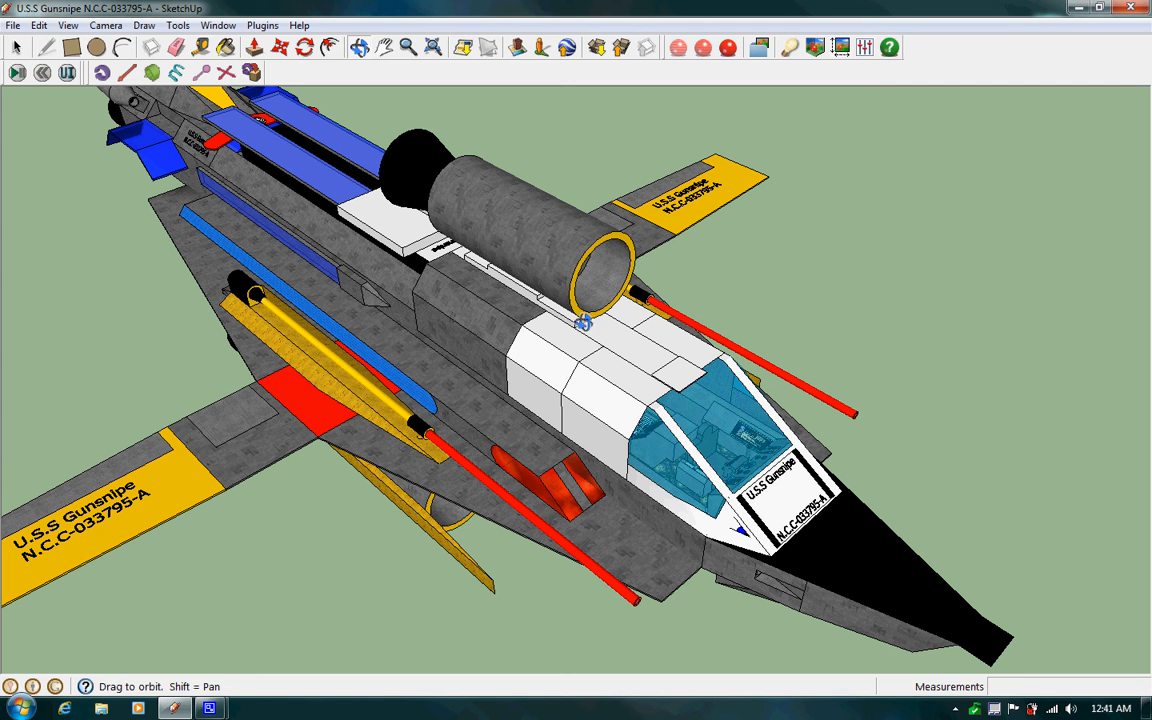
mouse_move(825, 307)
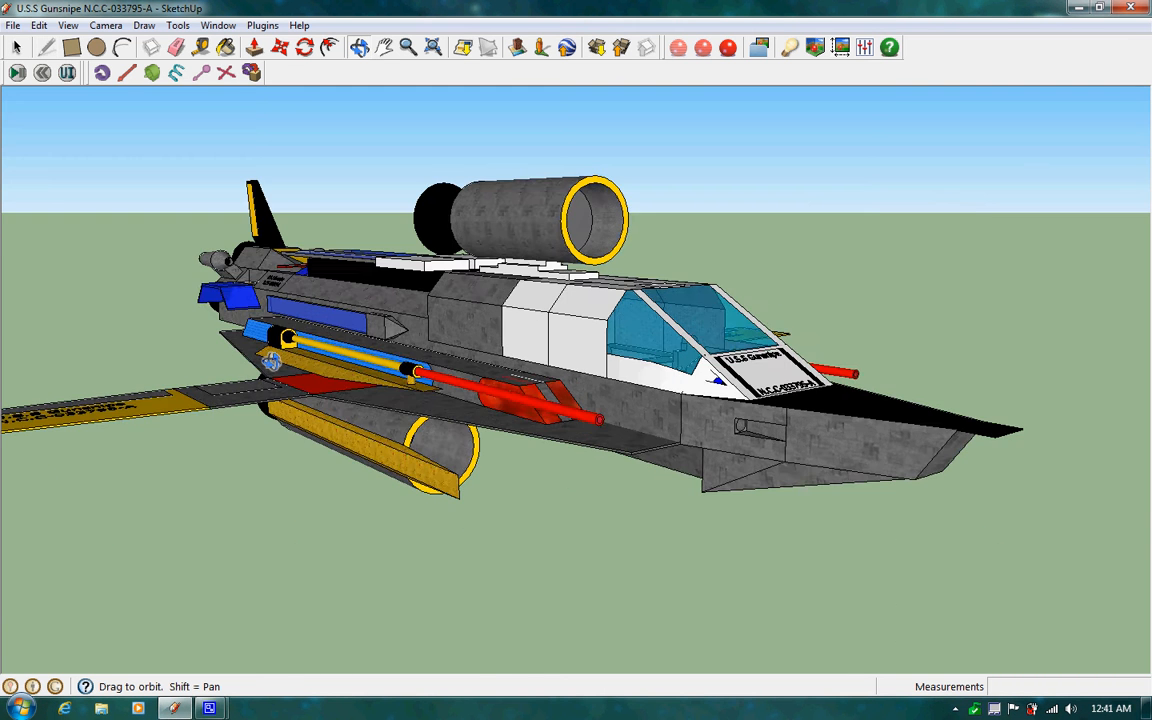
Orbit to show the whole ship side-on: cockpit, cannons, wing and tail fin
drag(500, 350, 880, 250)
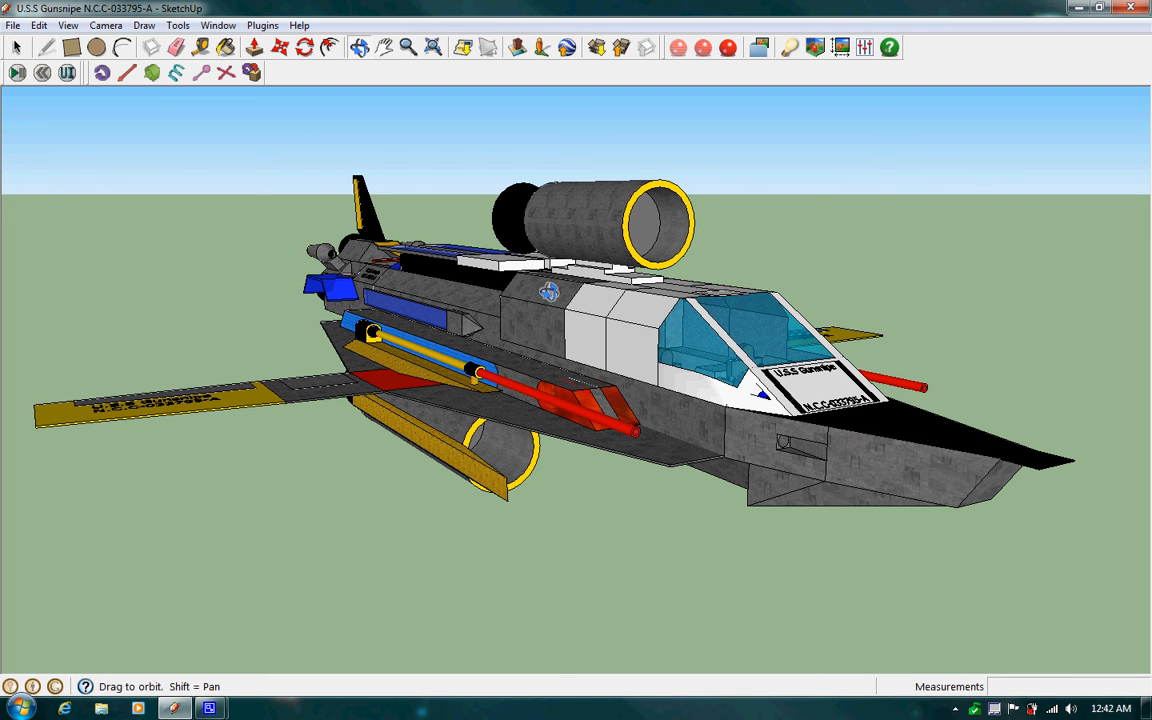
mouse_move(730, 441)
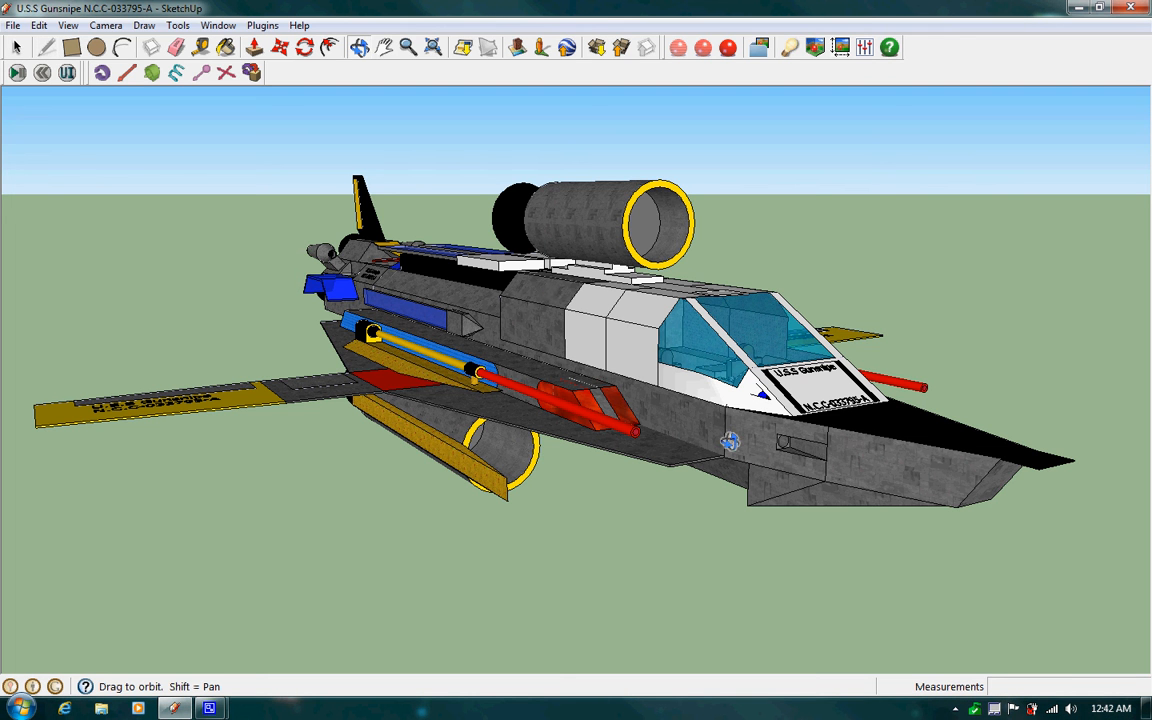
mouse_move(707, 430)
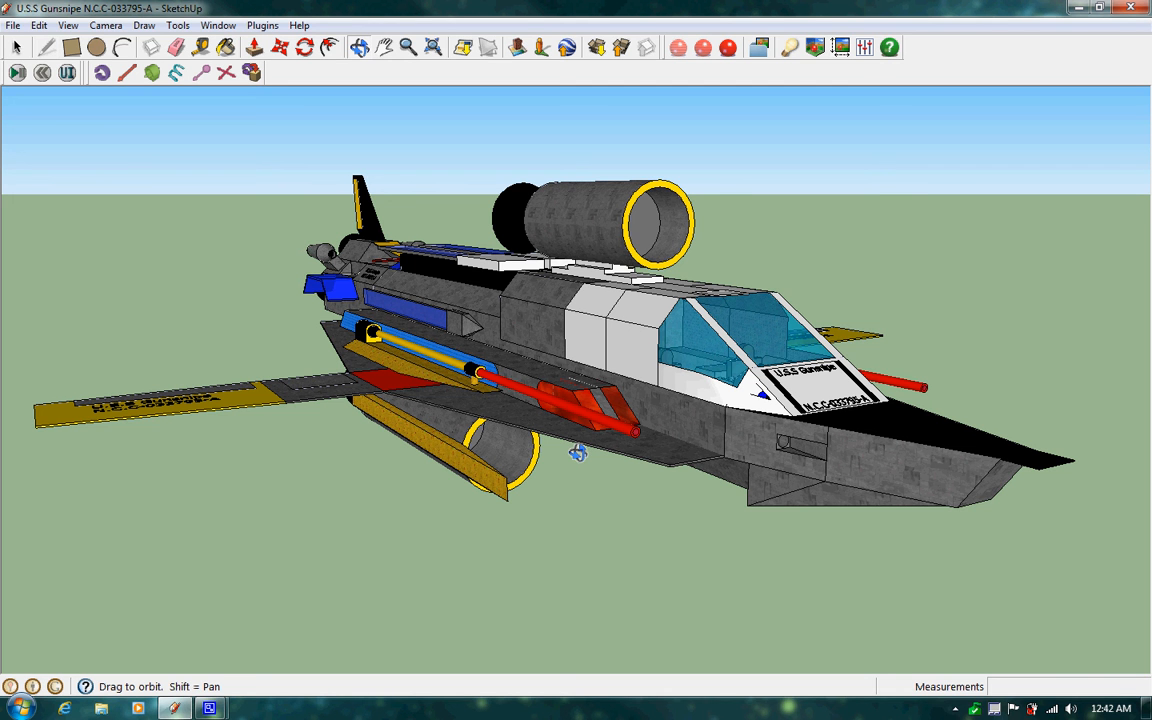
mouse_move(803, 528)
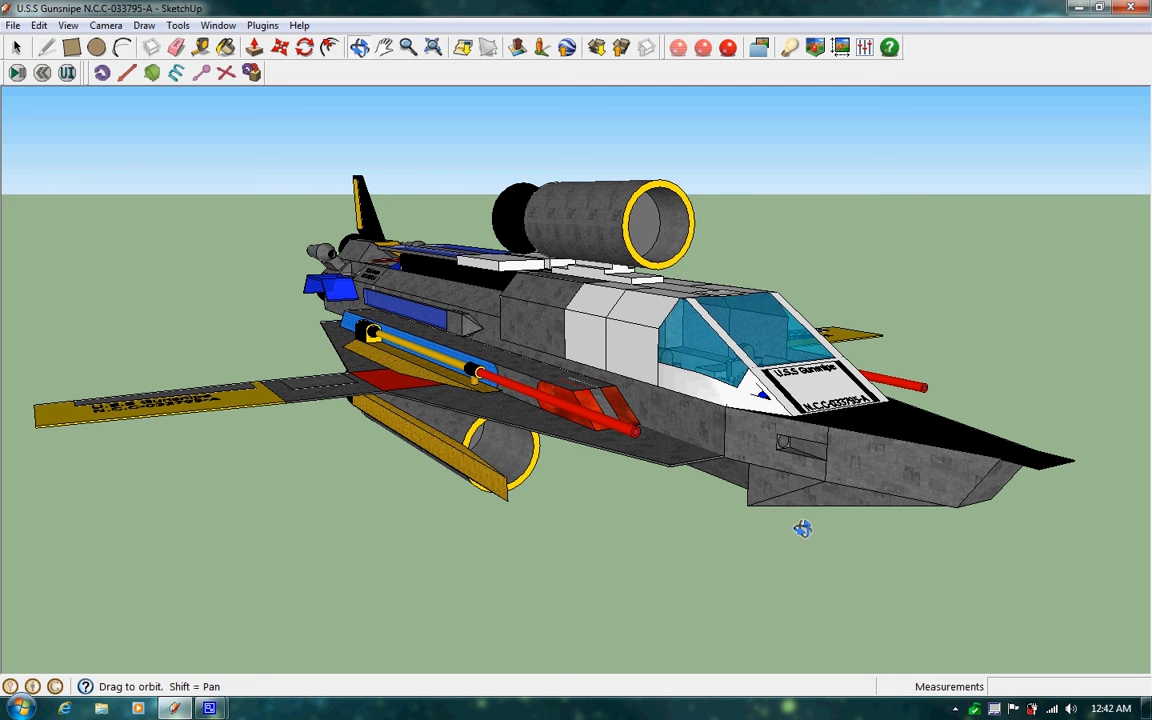
Orbit over the rear quarter to view the labelled yellow wing tip and top engine
drag(803, 528, 500, 430)
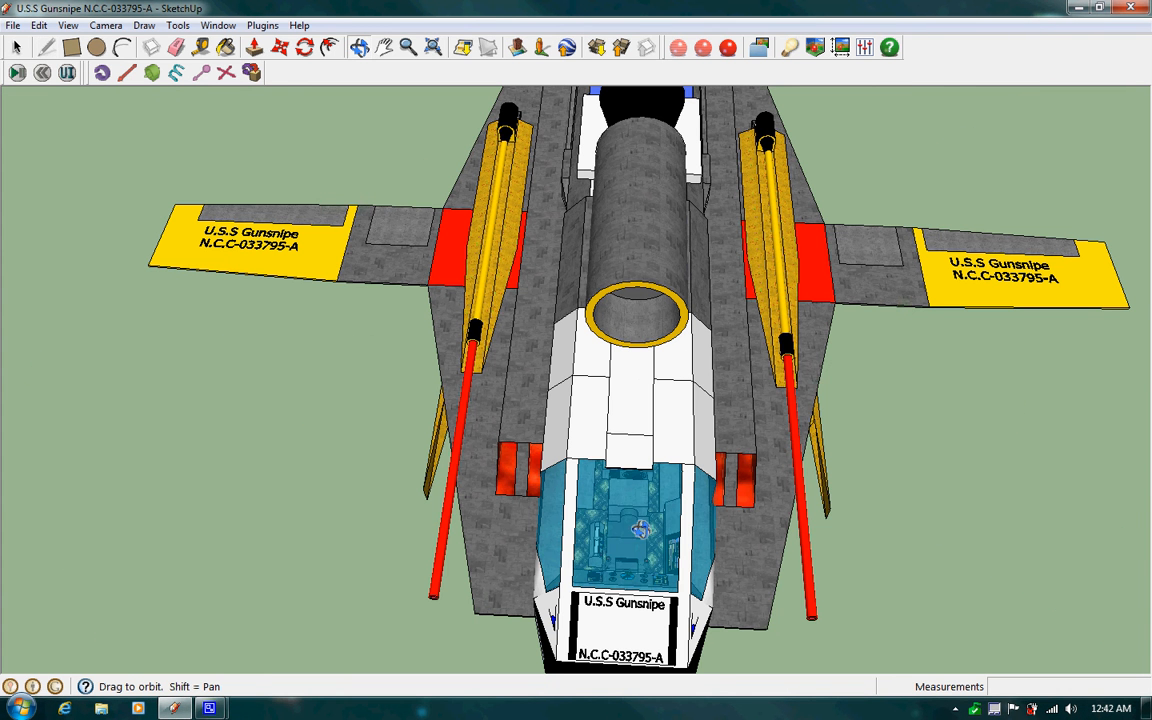
mouse_move(513, 516)
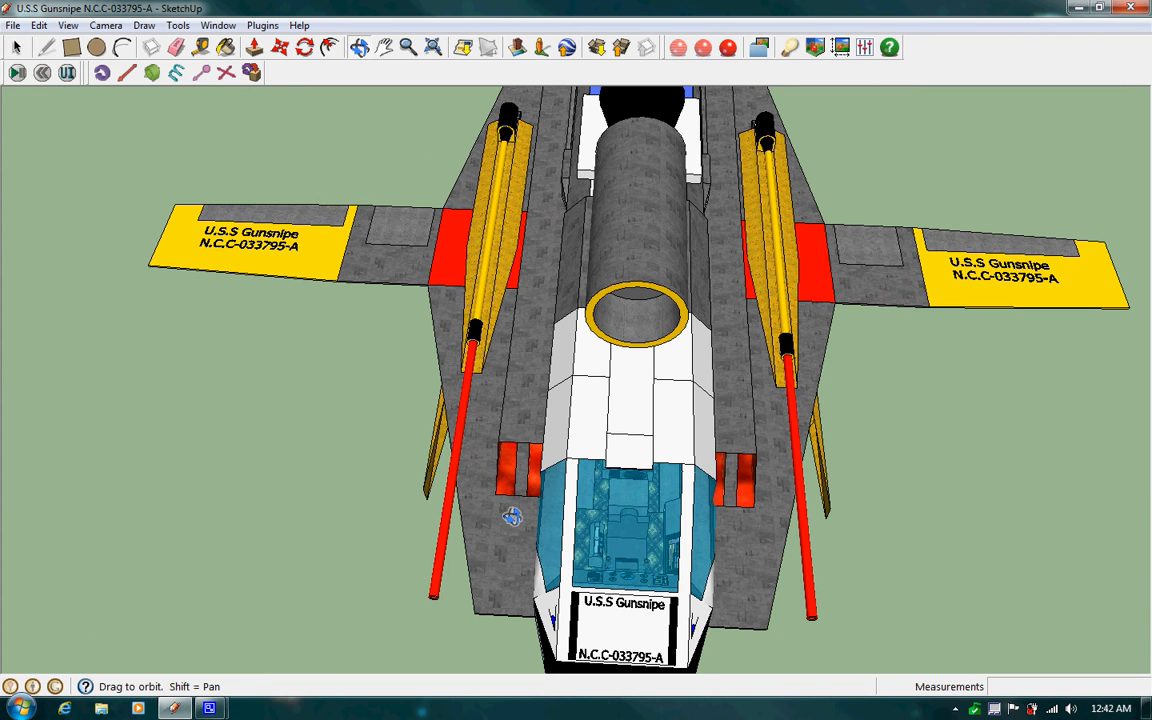
mouse_move(603, 342)
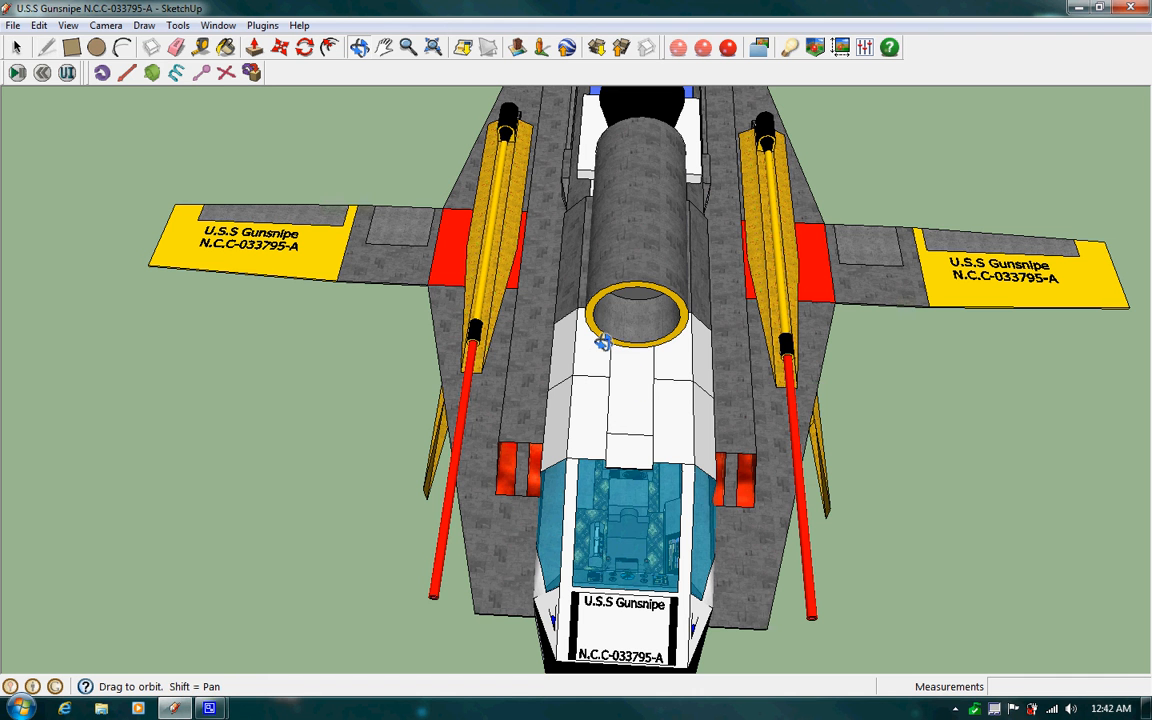
mouse_move(707, 289)
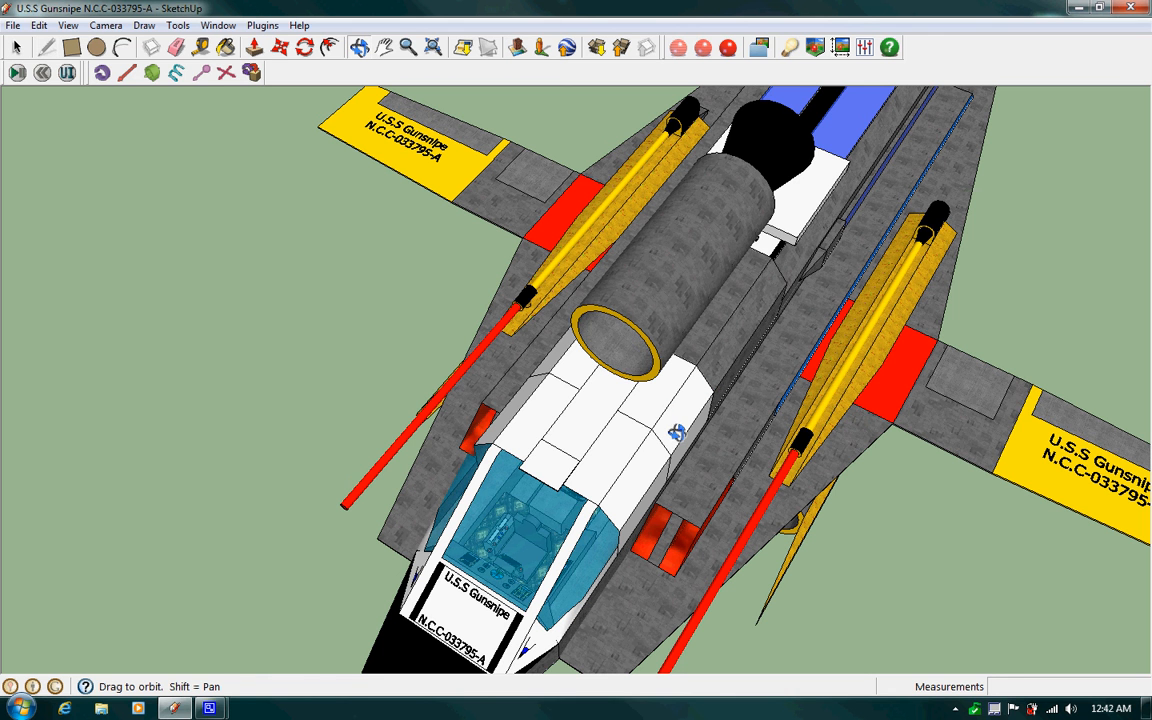
mouse_move(650, 424)
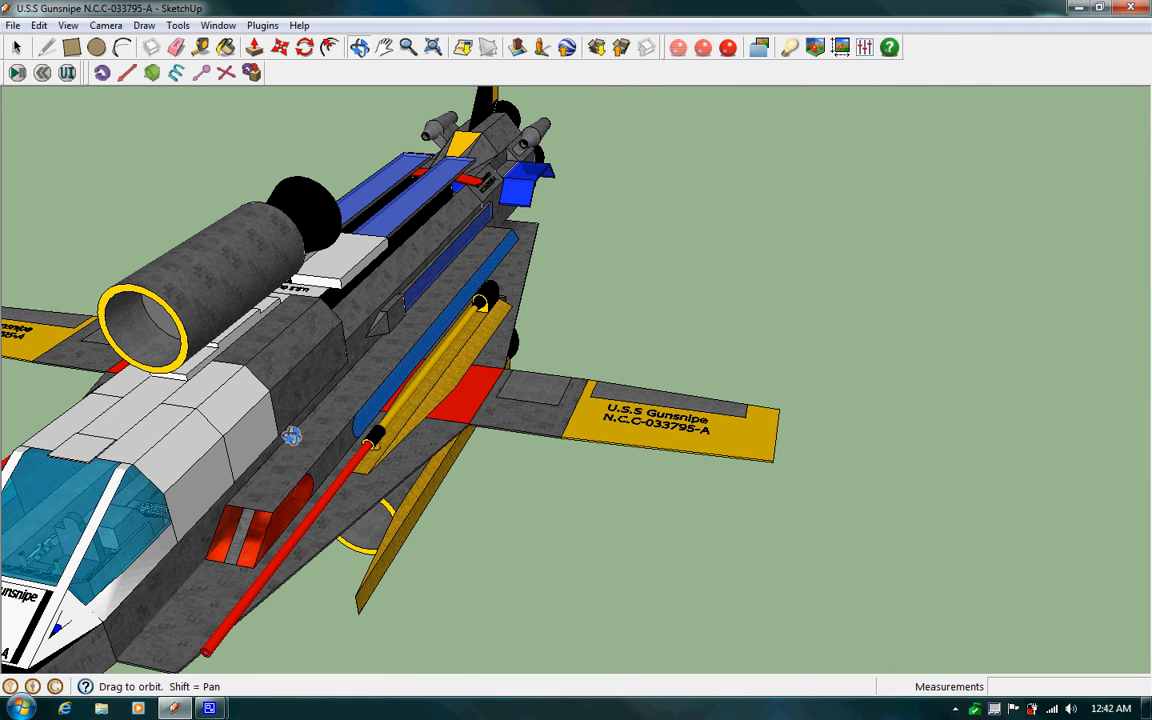
mouse_move(507, 432)
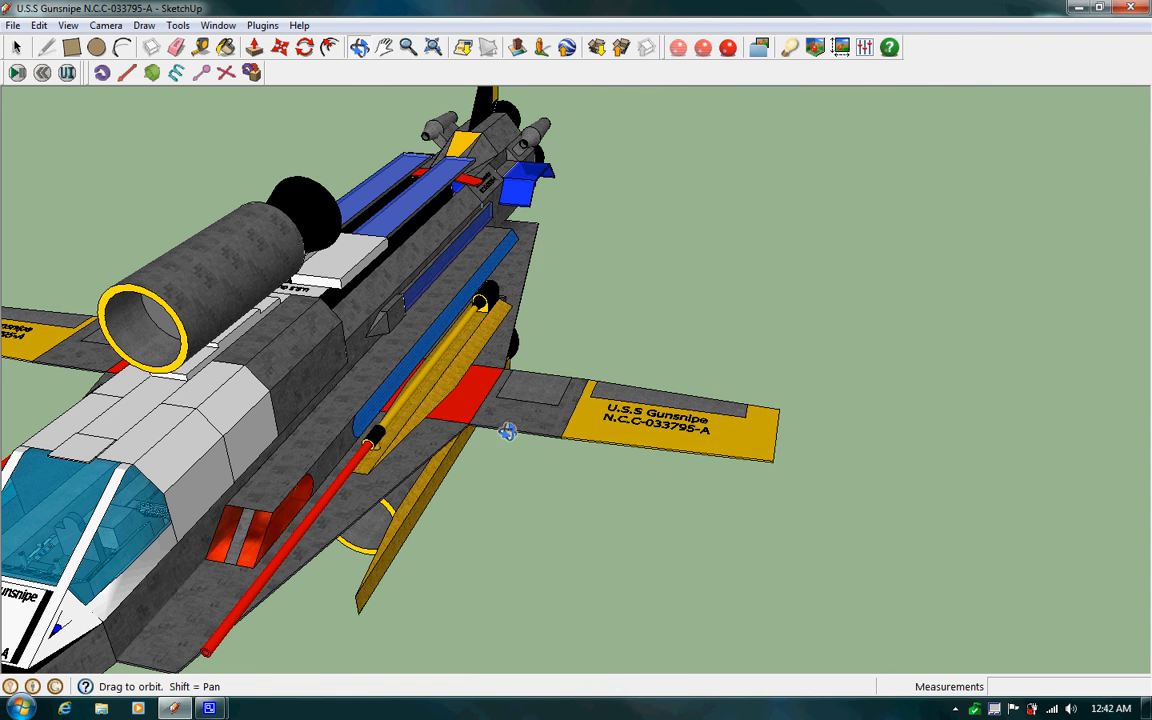
Orbit to a low side profile with the nose left and tail fin right
drag(505, 435, 505, 215)
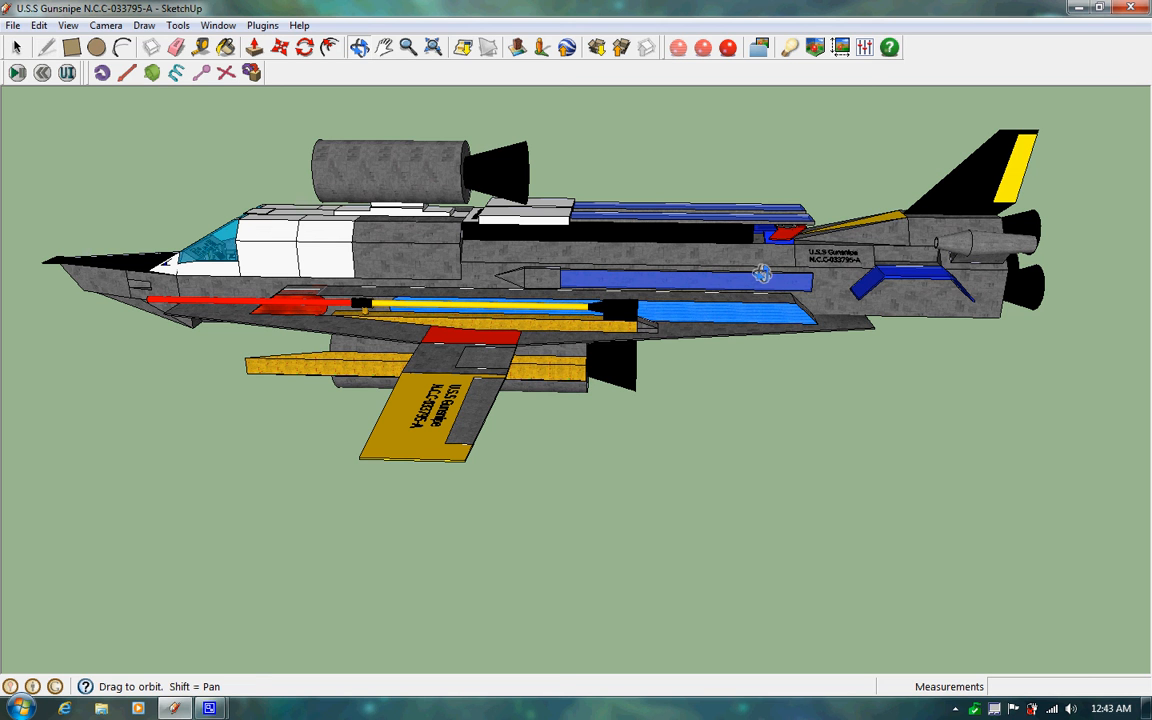
mouse_move(842, 298)
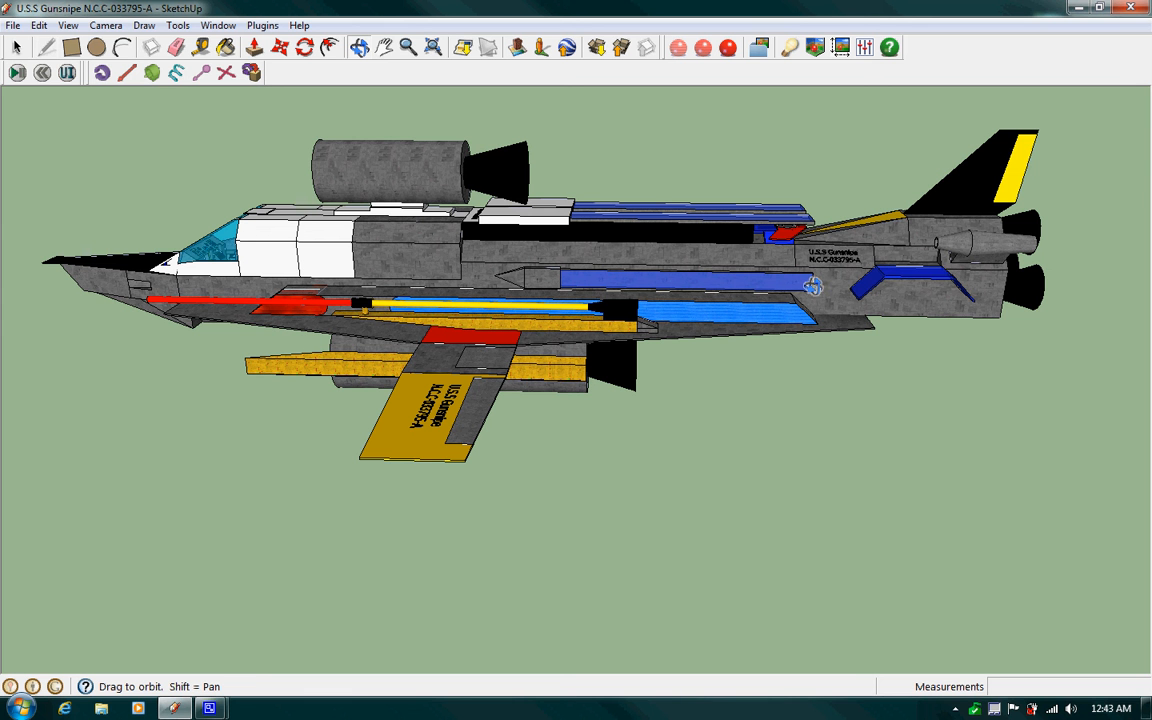
Orbit to a raised front view showing the cockpit, twin red cannons and both lettered wings
drag(815, 285, 840, 330)
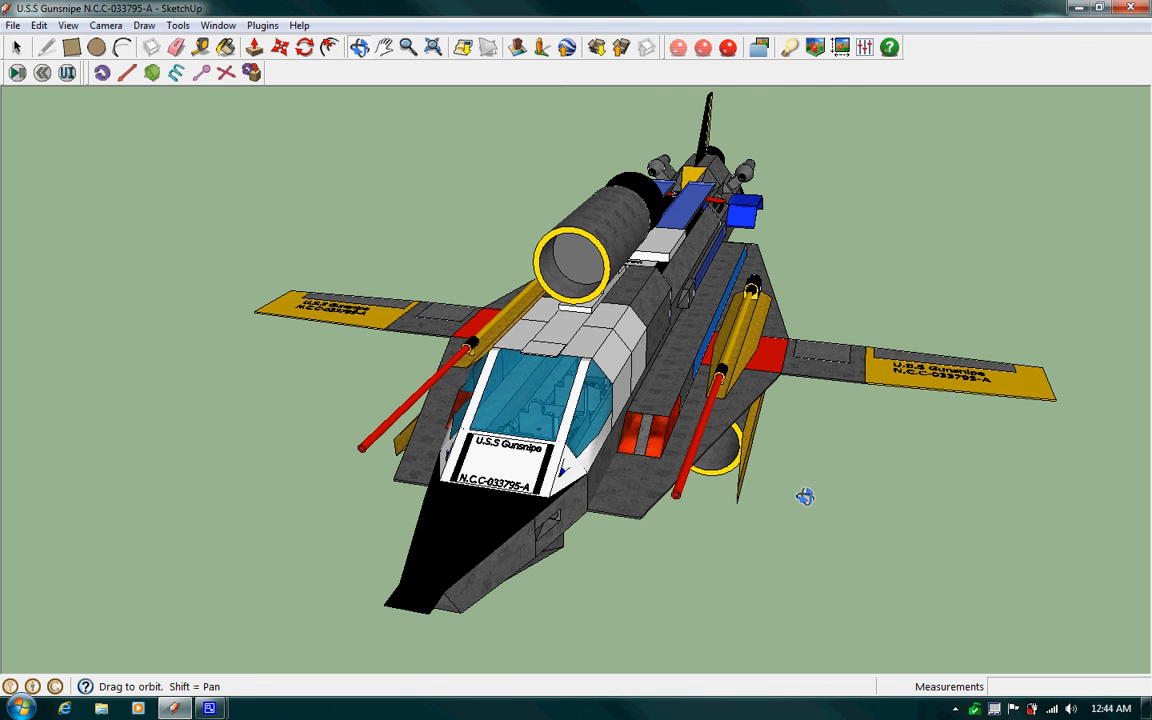
mouse_move(716, 448)
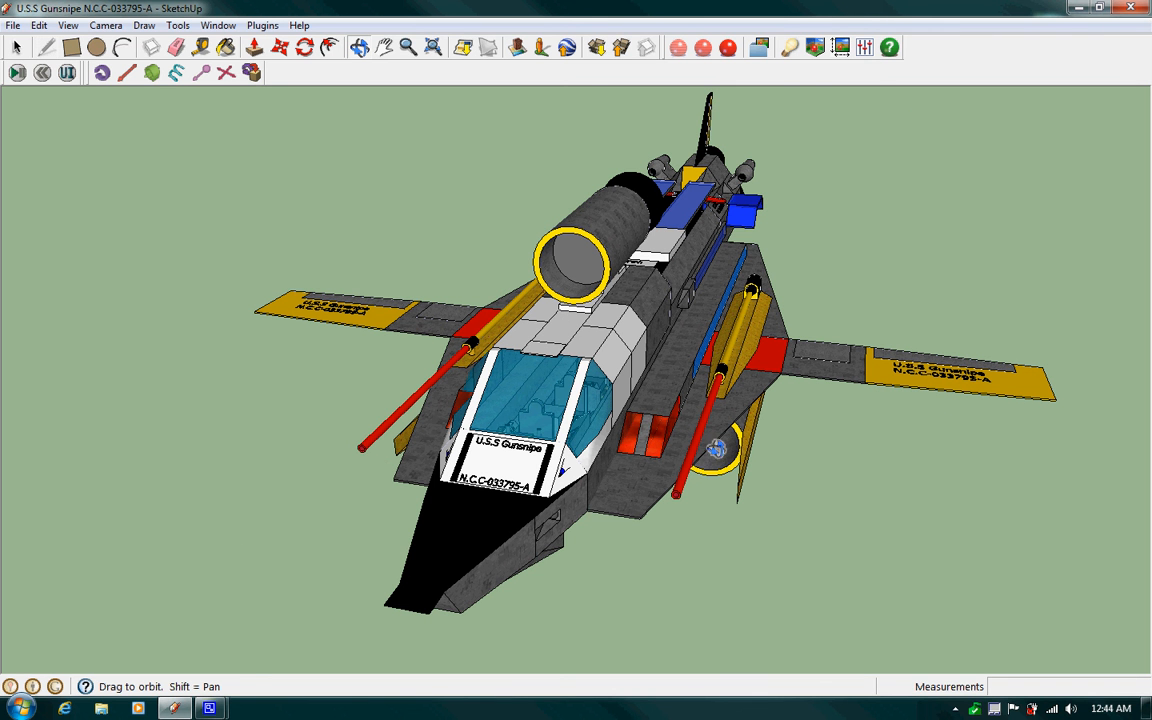
mouse_move(558, 656)
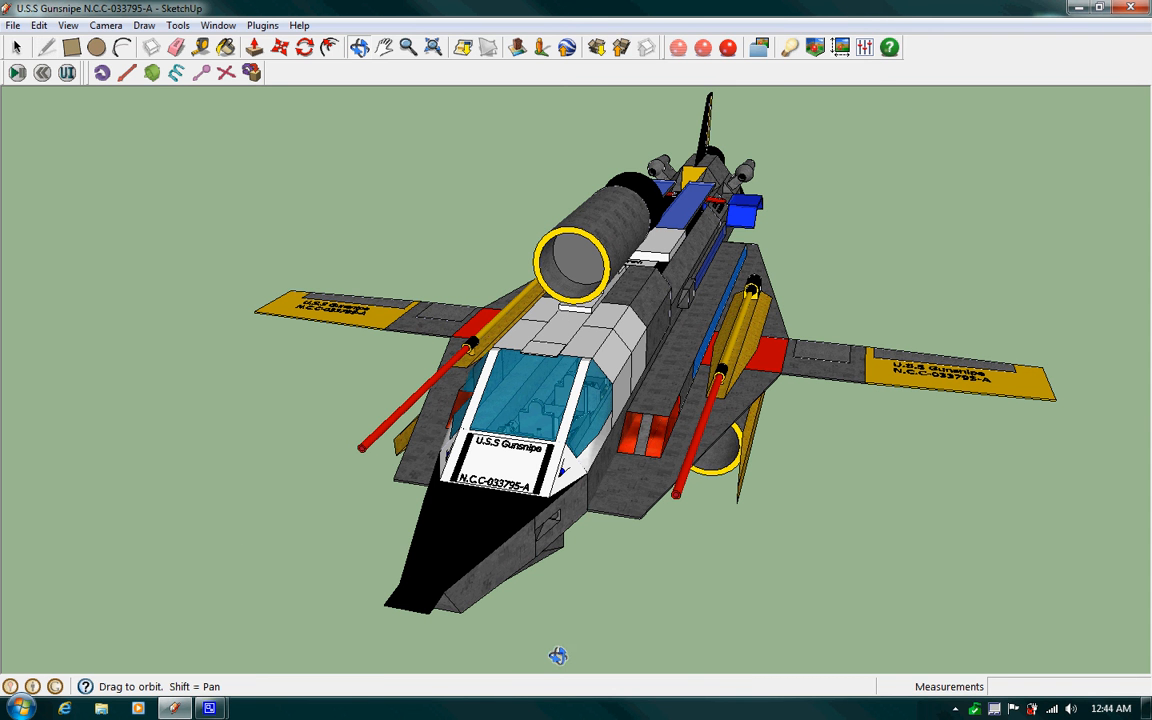